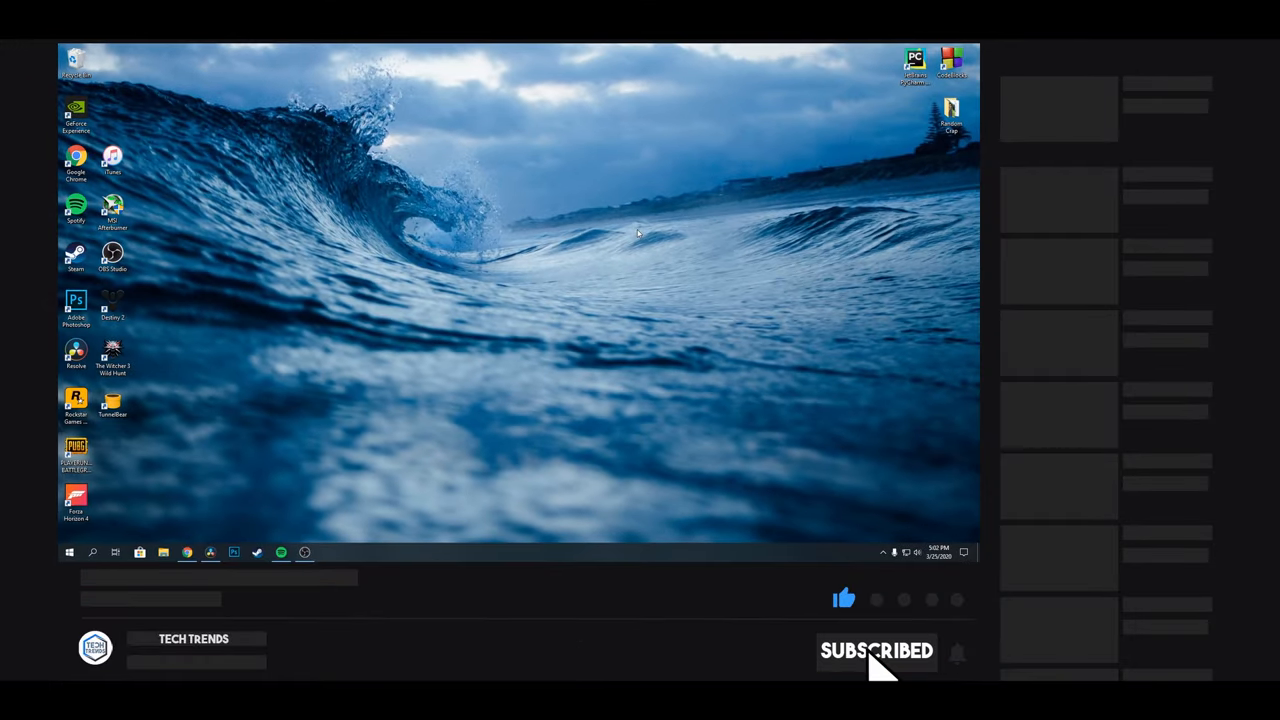
{"action": "mouse_move", "coordinate": [965, 670]}
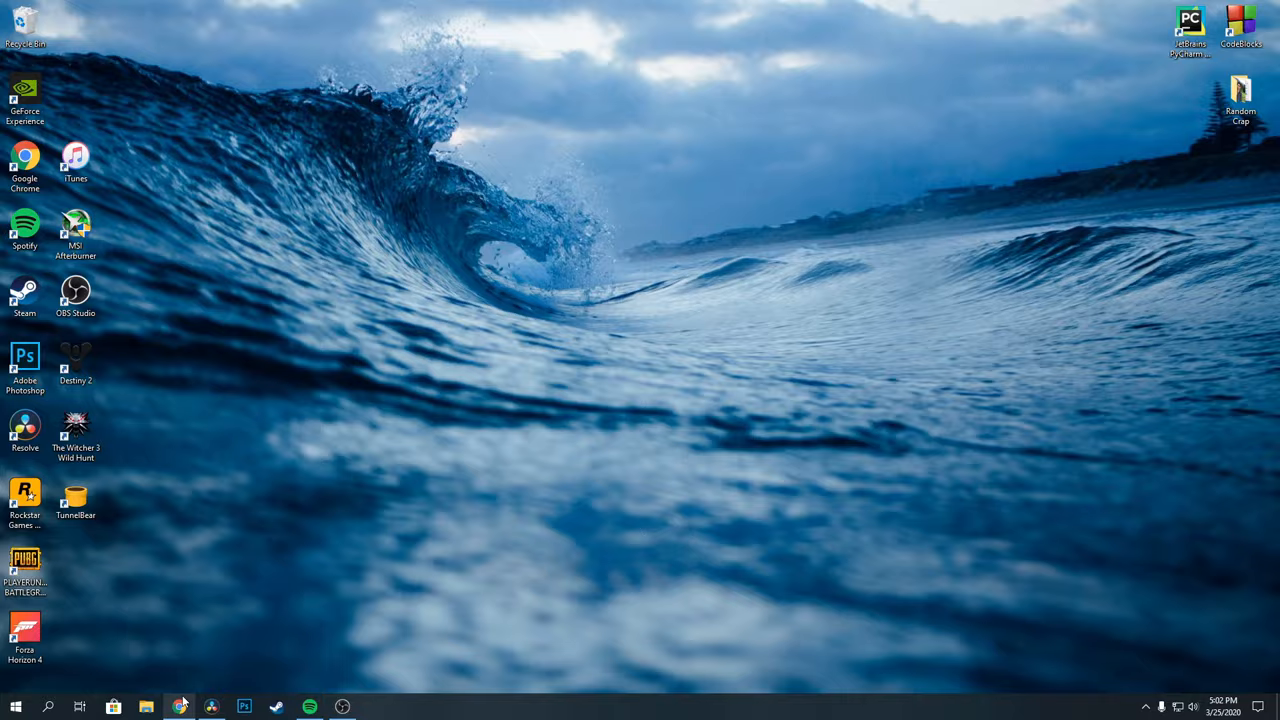
Step: Search Google for 'msi afterburner', open the msi.com page, and download the setup zip
{"action": "left_click", "coordinate": [179, 706]}
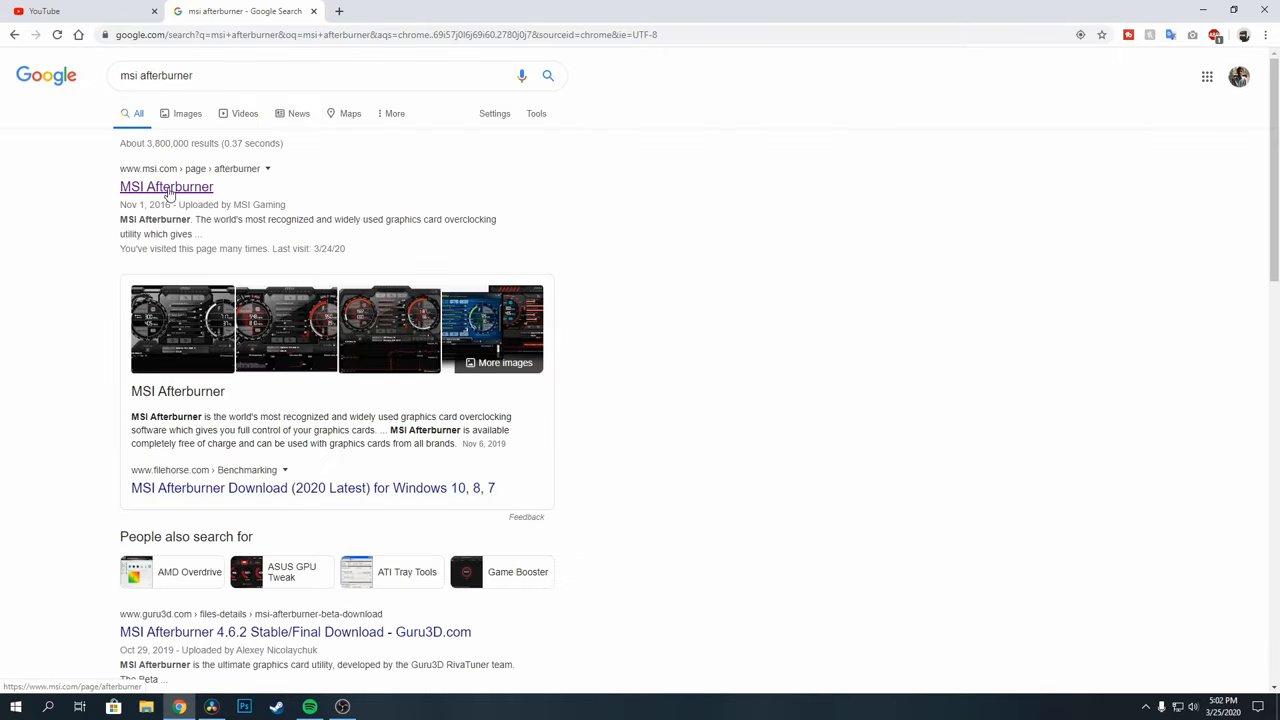
{"action": "left_click", "coordinate": [166, 187]}
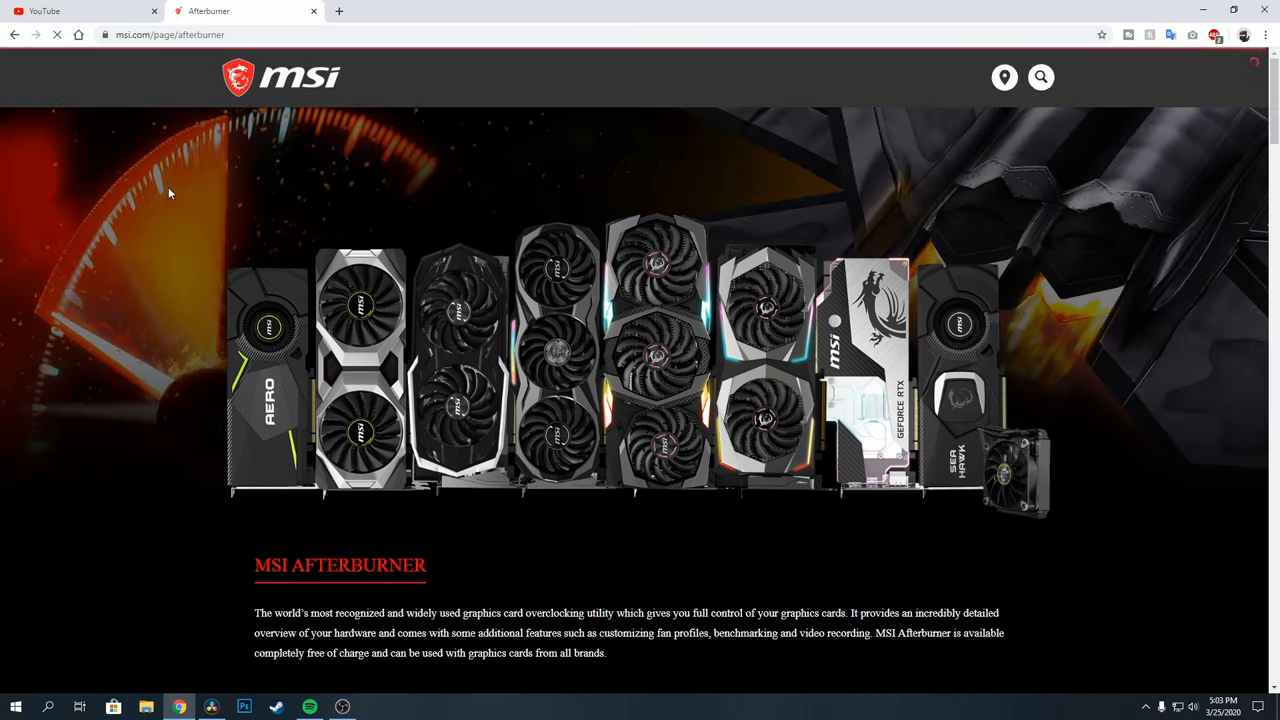
{"action": "scroll", "scroll_direction": "down", "scroll_amount": 3}
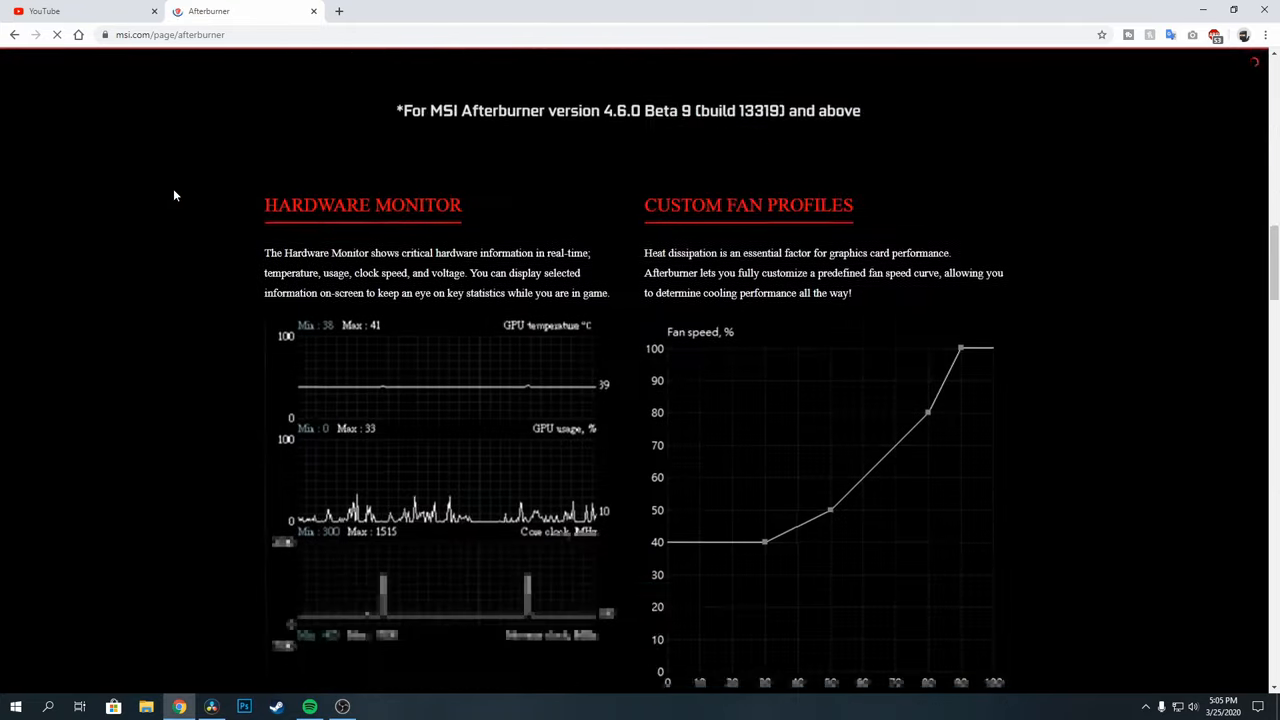
{"action": "scroll", "scroll_direction": "down", "scroll_amount": 3}
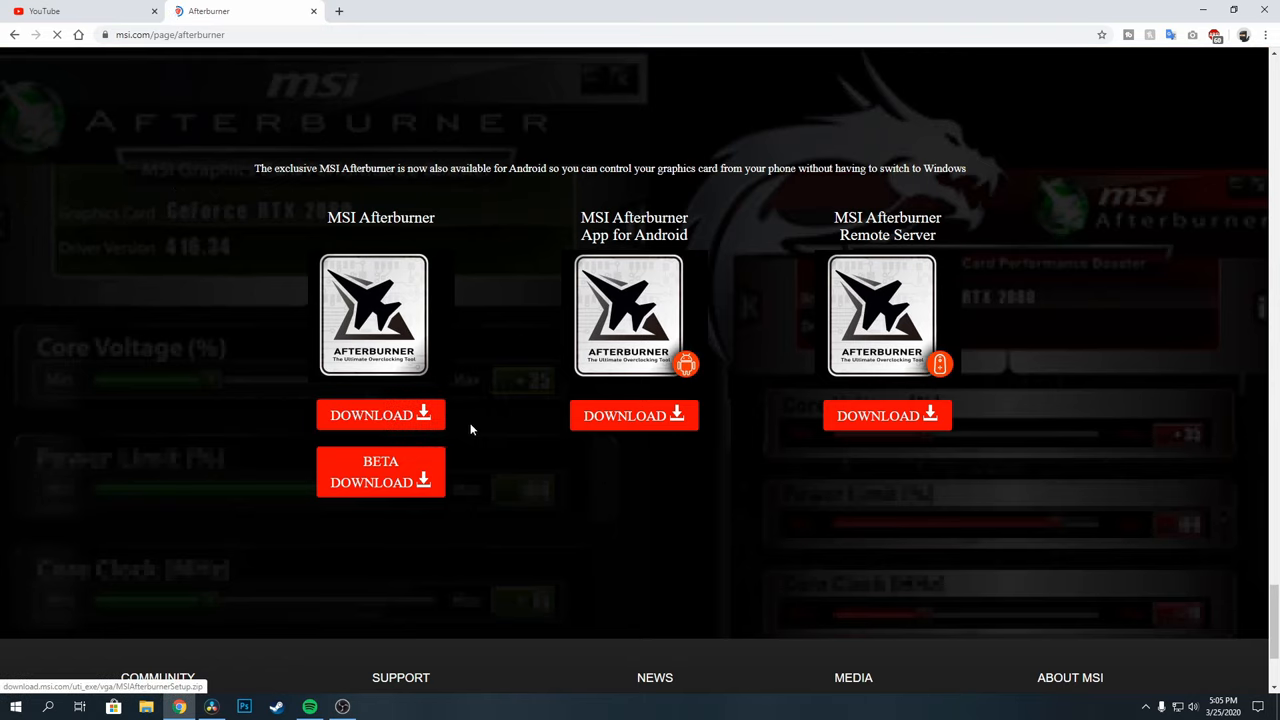
{"action": "left_click", "coordinate": [380, 414]}
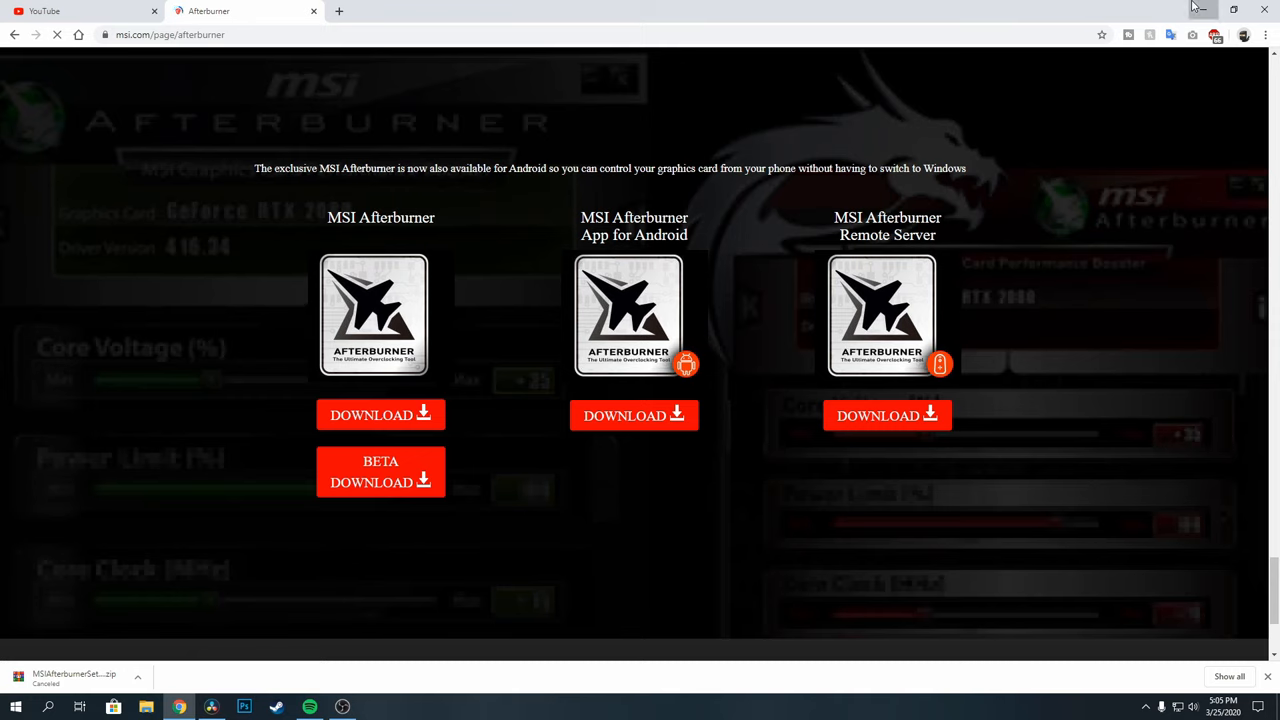
Step: Extract the setup zip with WinRAR to MSIAfterburnerSetup and open that folder
{"action": "right_click", "coordinate": [77, 165]}
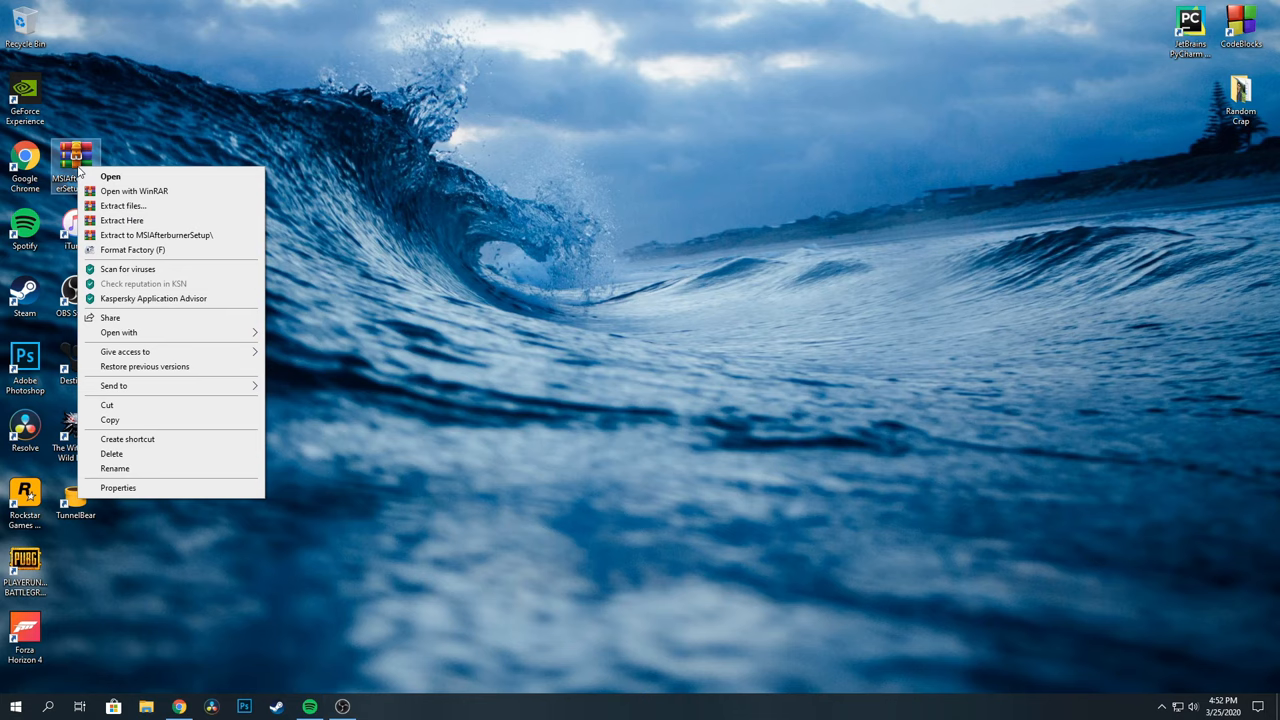
{"action": "left_click", "coordinate": [123, 205]}
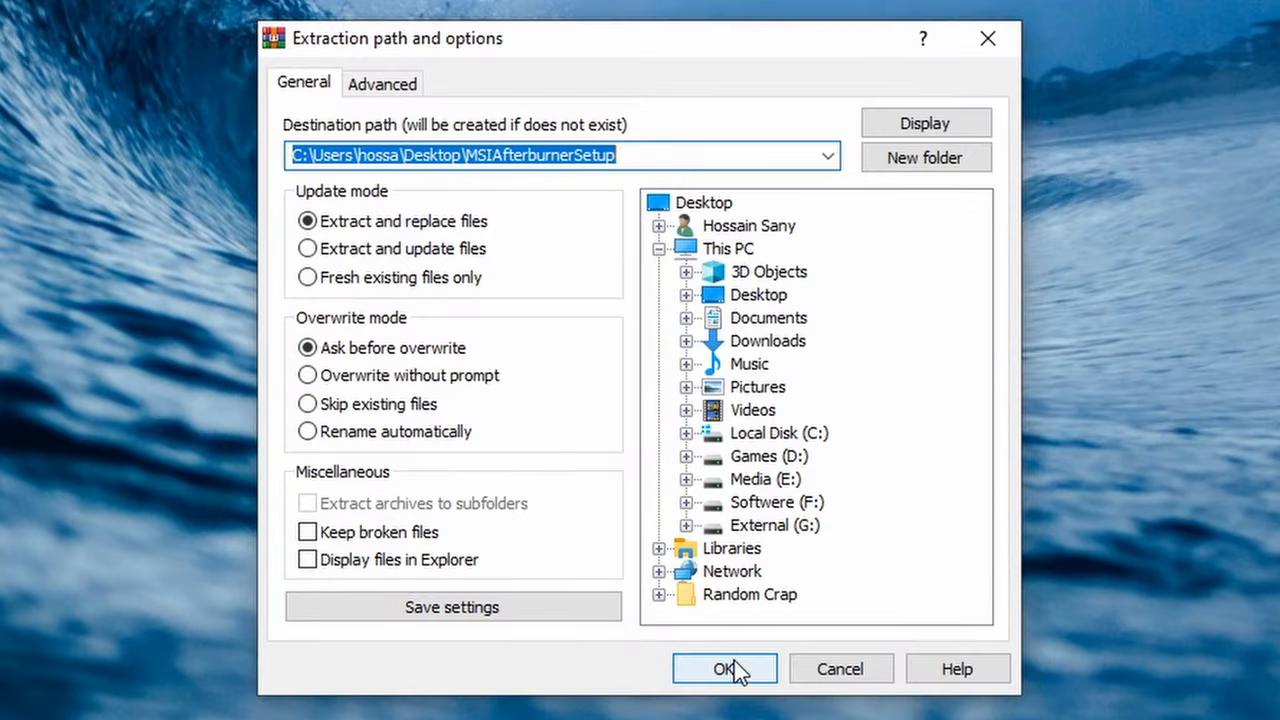
{"action": "left_click", "coordinate": [724, 668]}
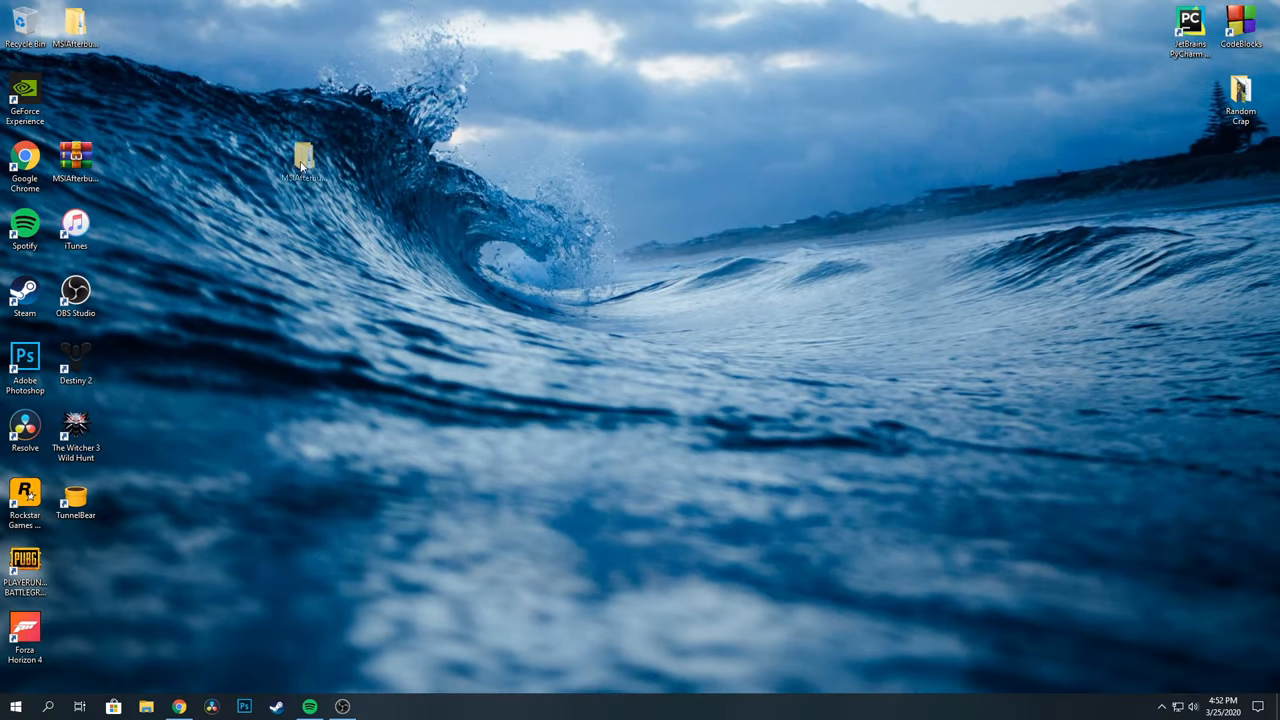
{"action": "double_click", "coordinate": [303, 160]}
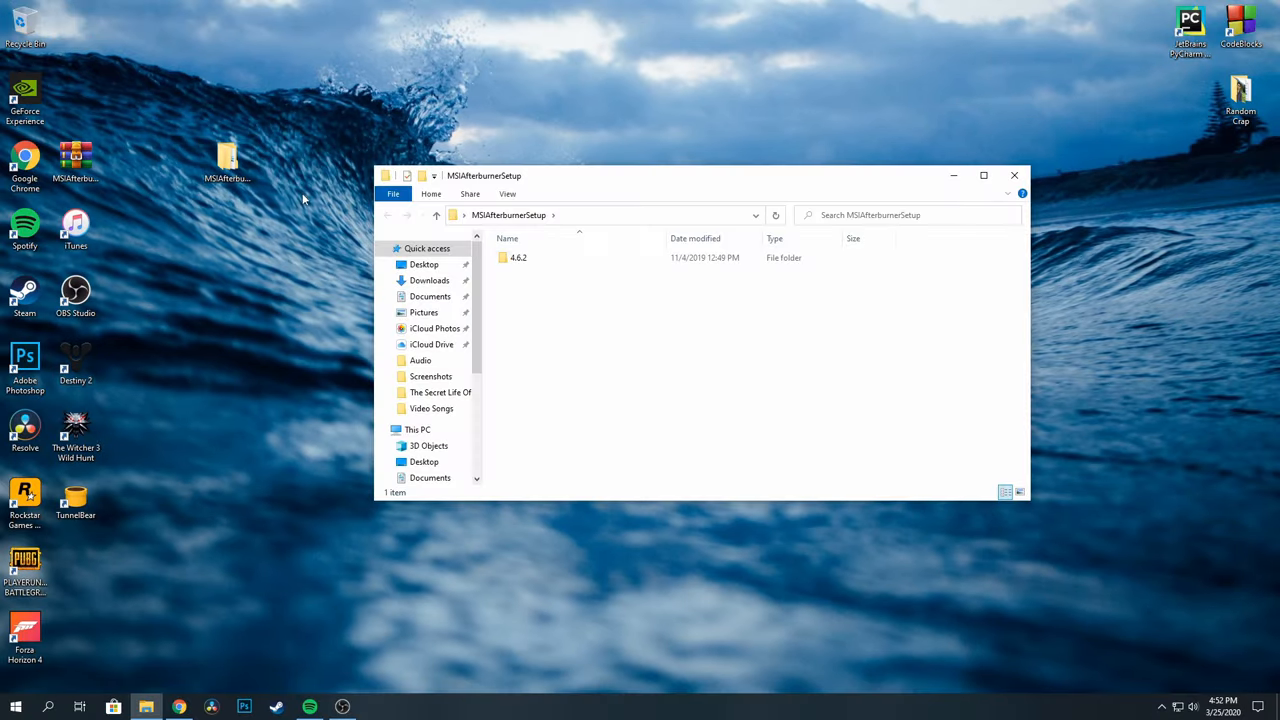
Step: Run MSIAfterburnerSetup462.exe from the 4.6.2 folder and accept the license terms
{"action": "double_click", "coordinate": [518, 257]}
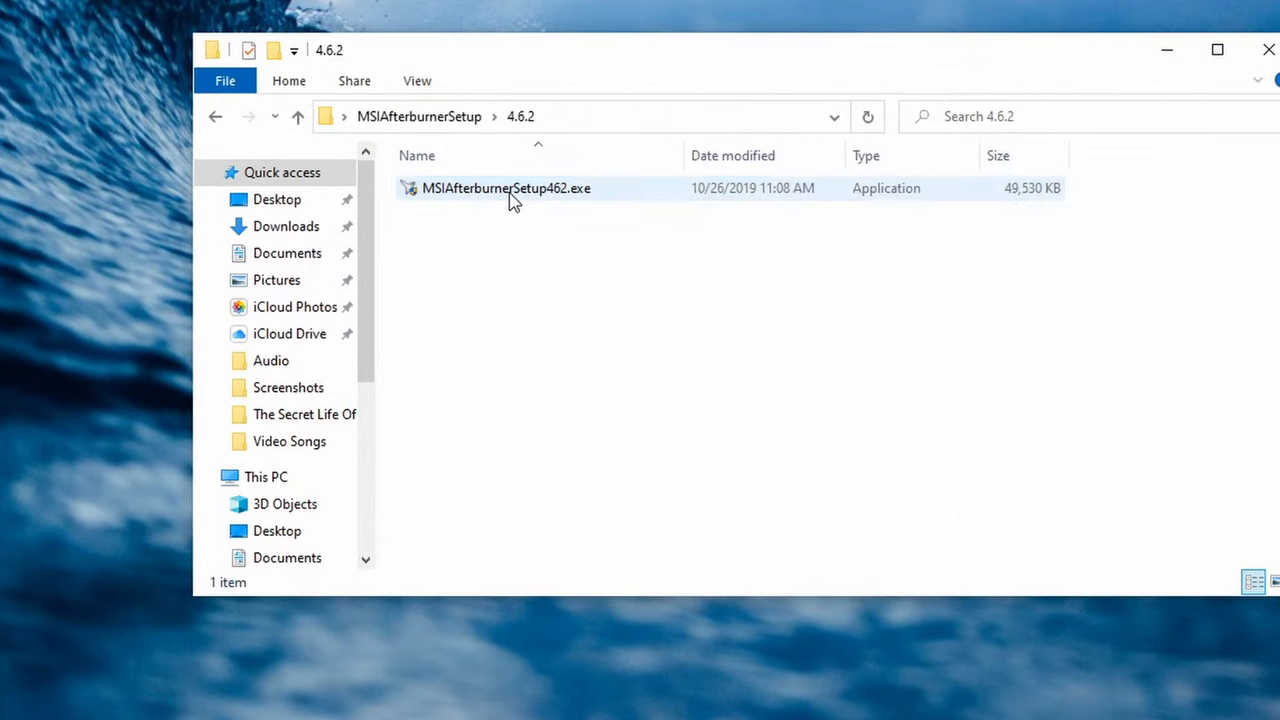
{"action": "double_click", "coordinate": [506, 188]}
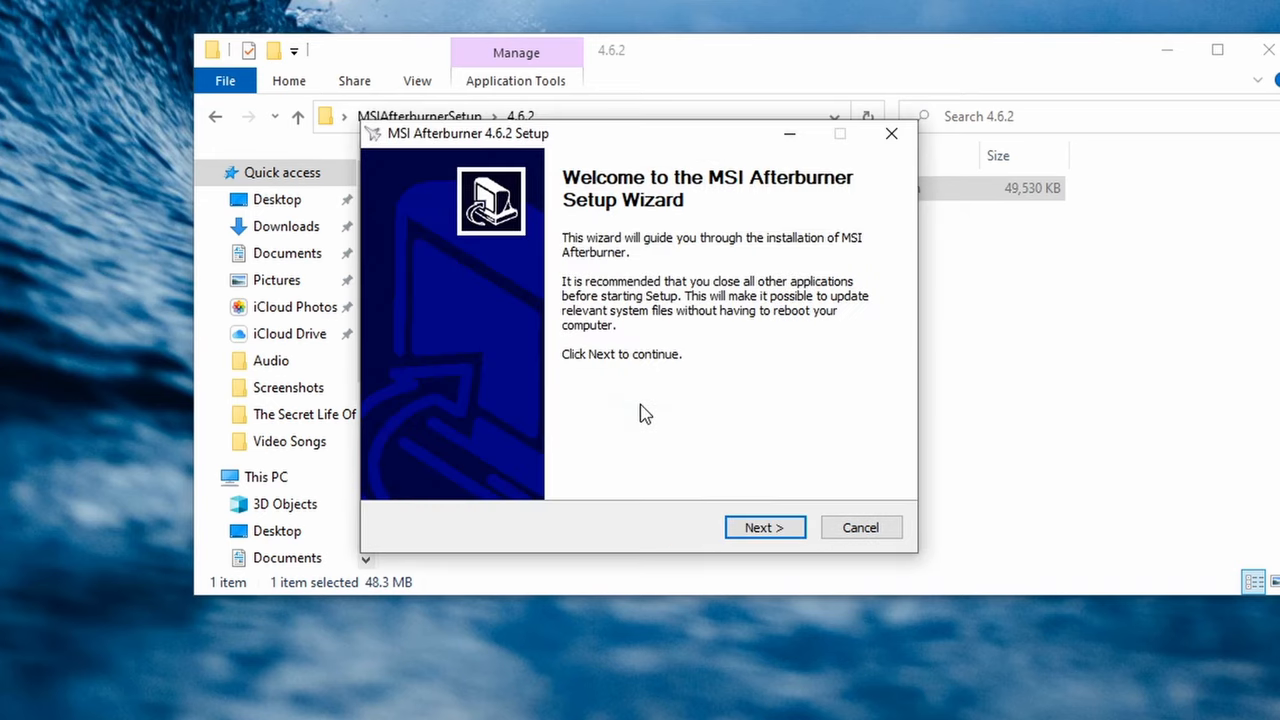
{"action": "left_click", "coordinate": [765, 527]}
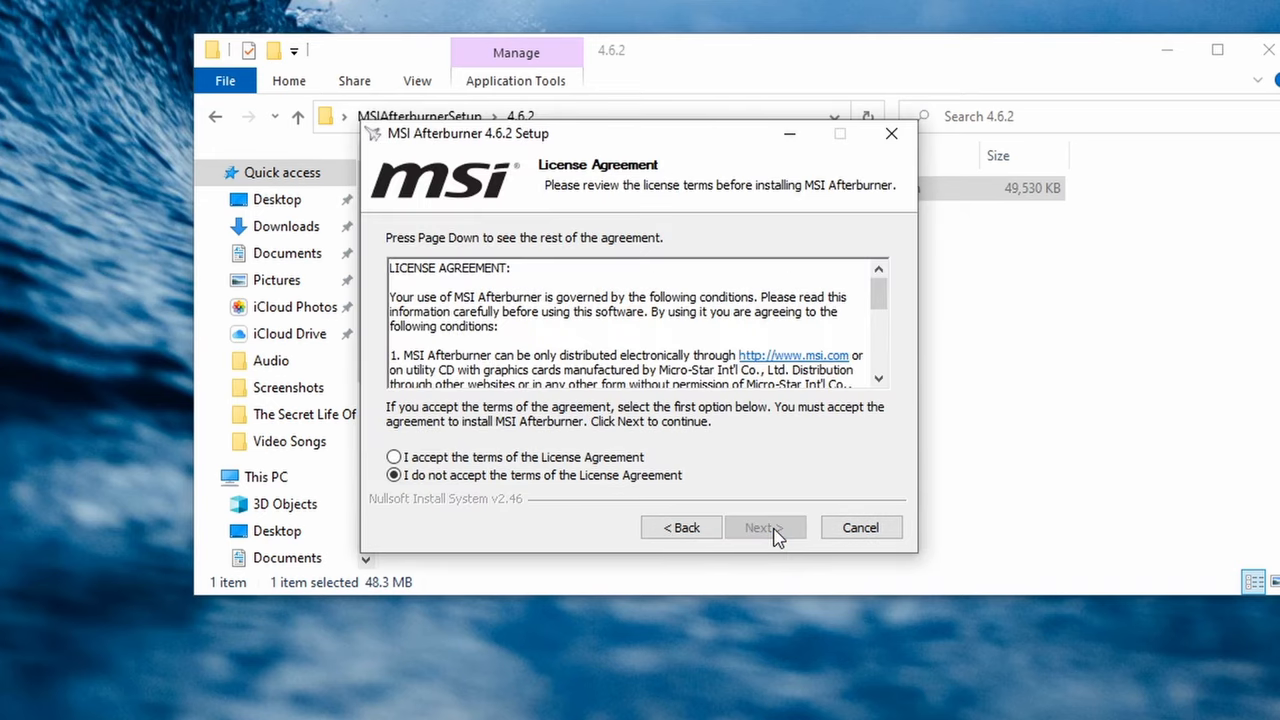
{"action": "left_click", "coordinate": [393, 457]}
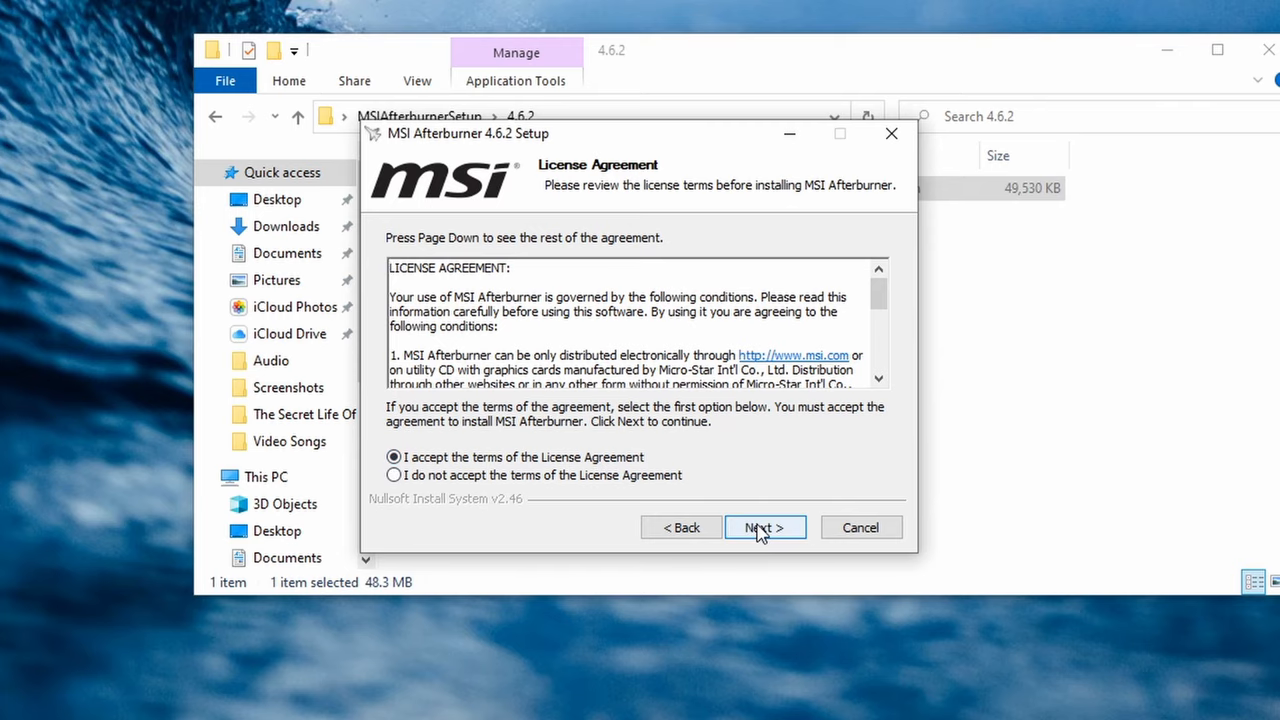
Step: Include RivaTuner Statistics Server, keep the default install folder, and start installing
{"action": "left_click", "coordinate": [765, 527]}
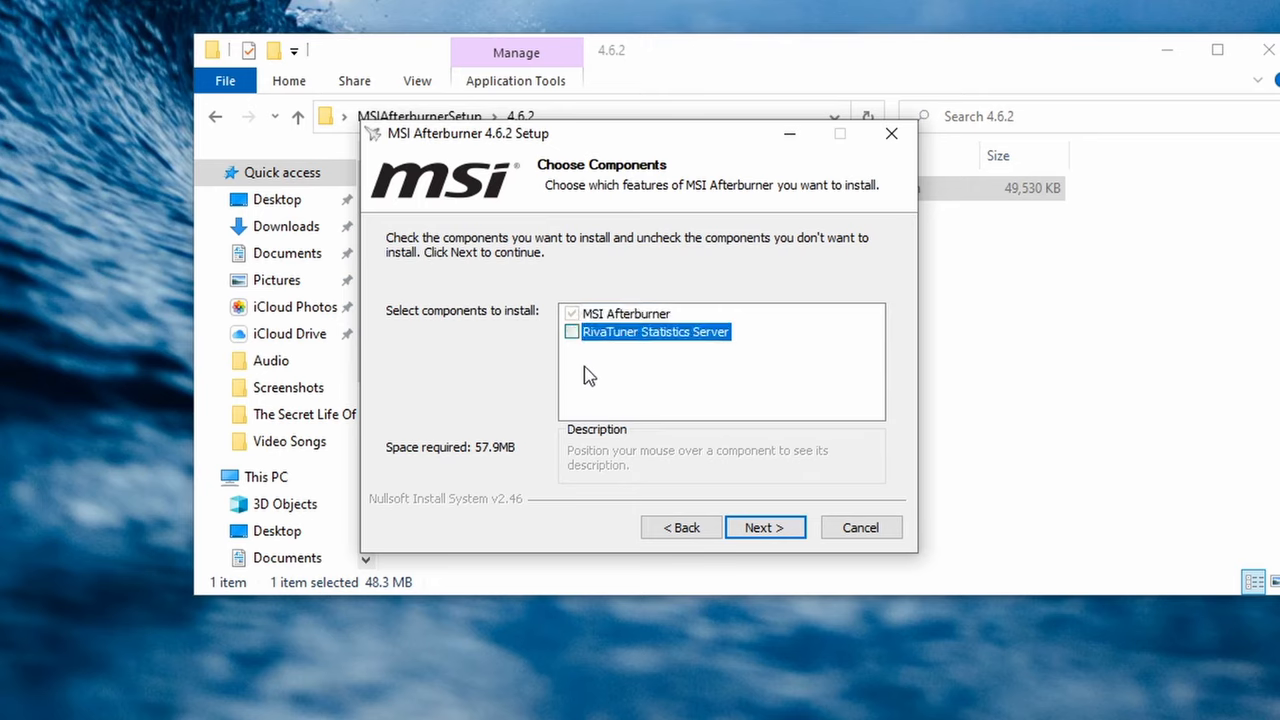
{"action": "left_click", "coordinate": [572, 331]}
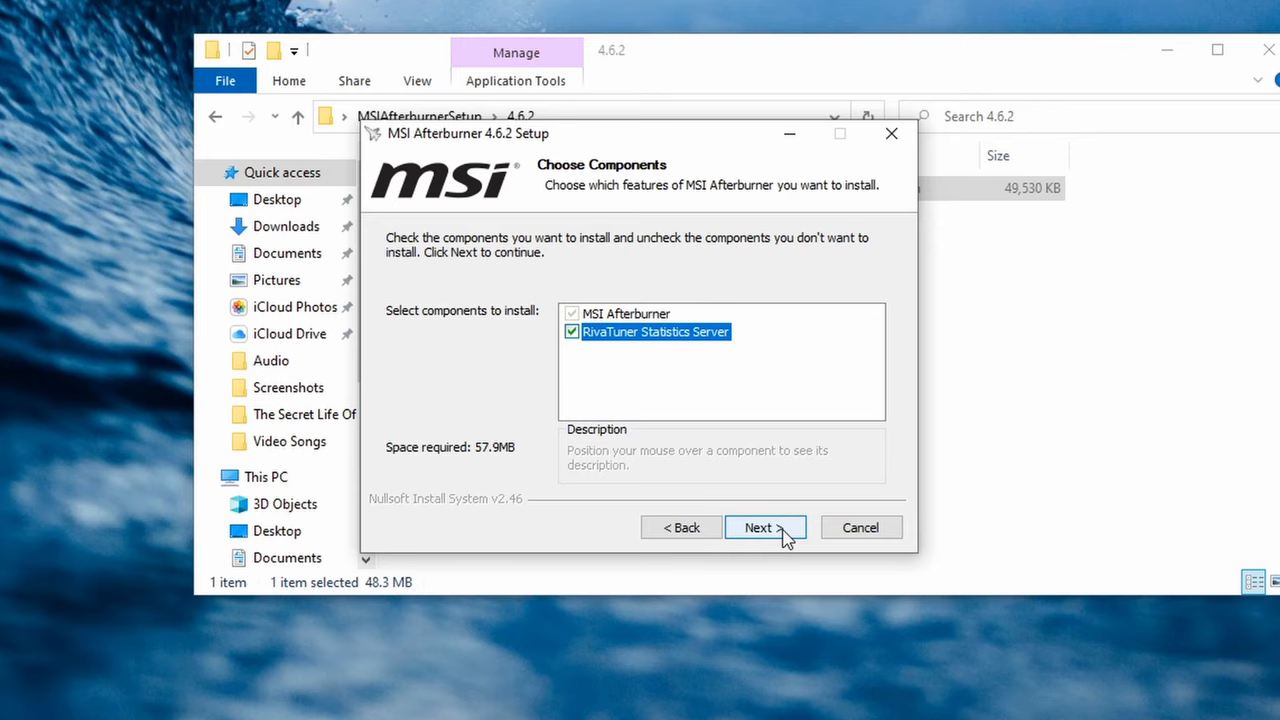
{"action": "left_click", "coordinate": [764, 527]}
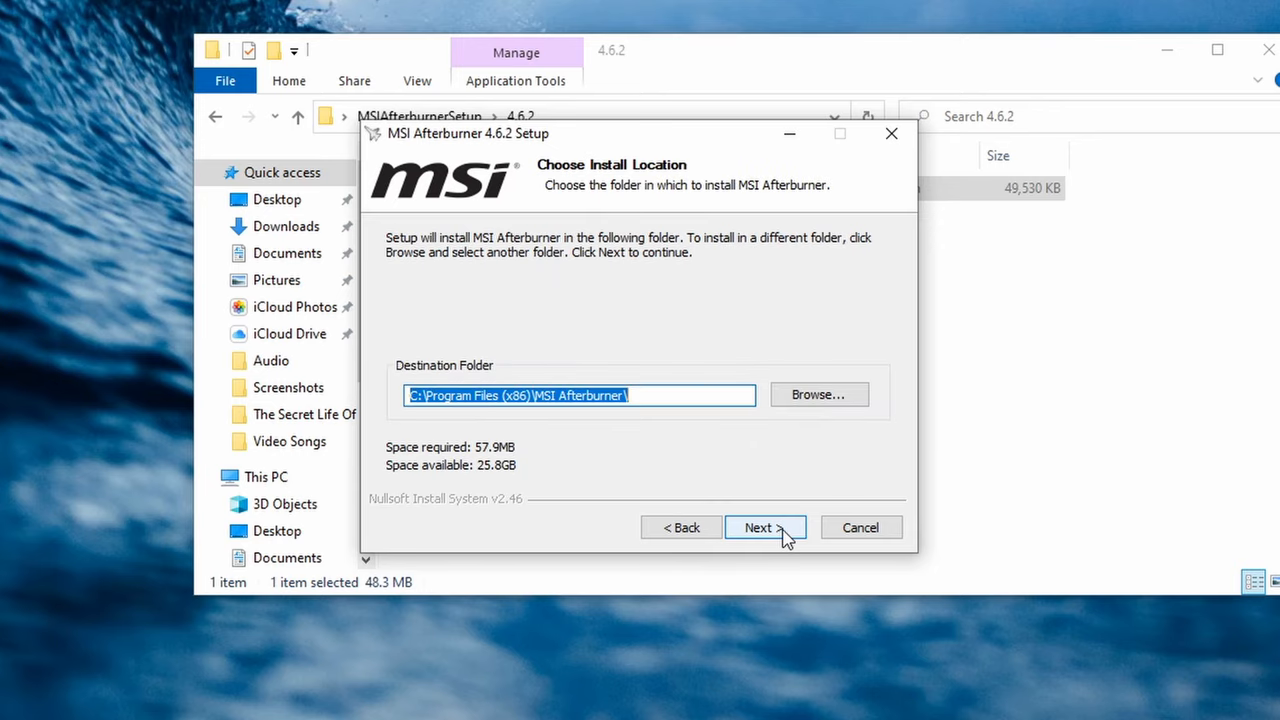
{"action": "left_click", "coordinate": [765, 527]}
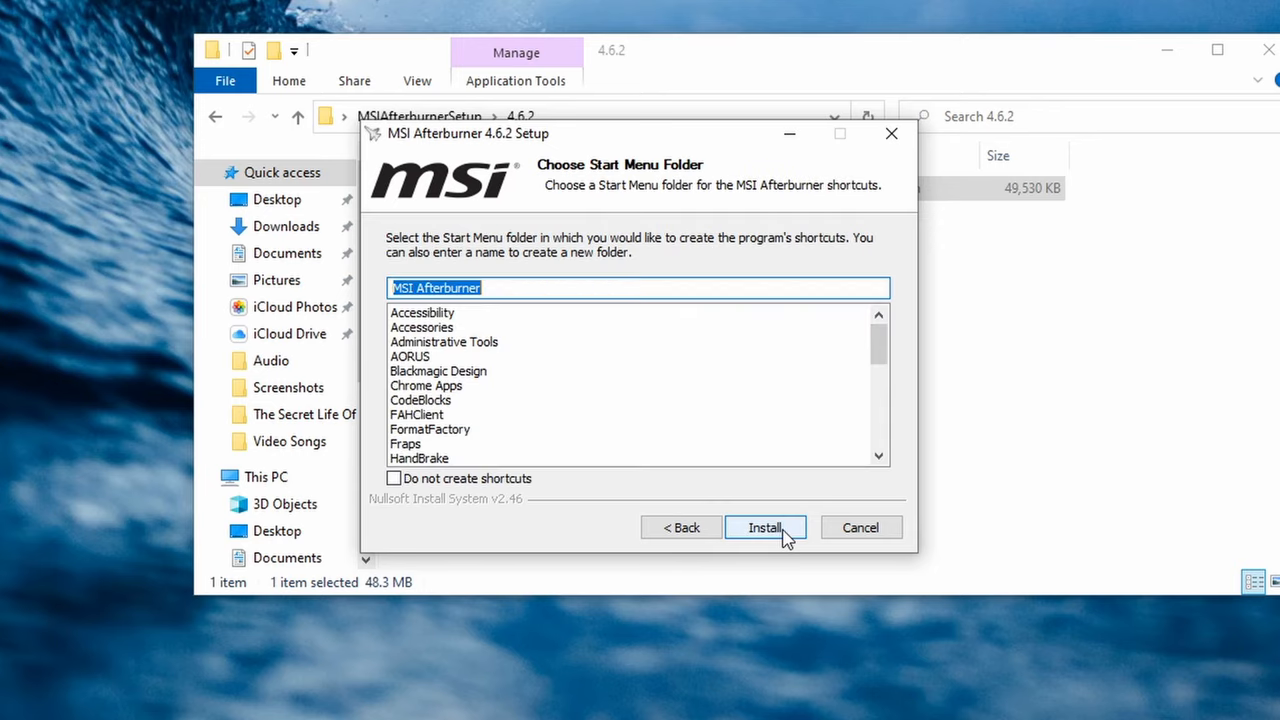
{"action": "left_click", "coordinate": [765, 527]}
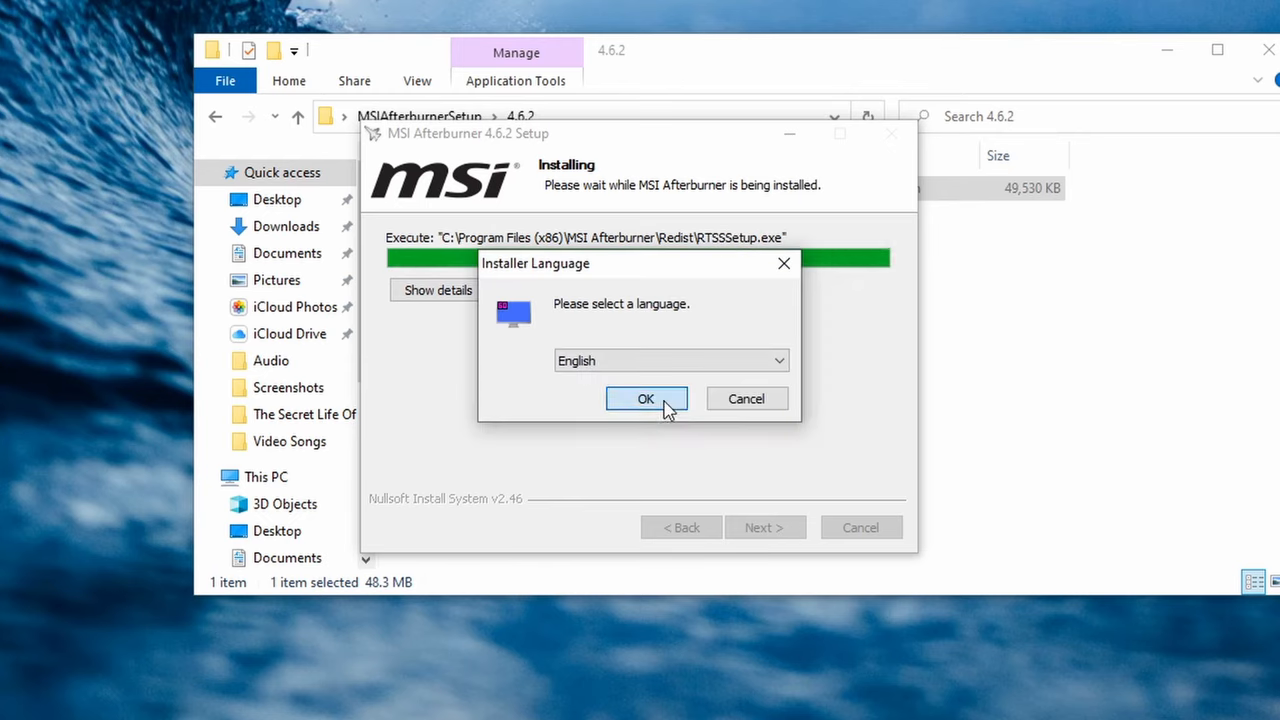
Step: Install RivaTuner Statistics Server 7.2.3 in English, finish setup, and launch MSI Afterburner
{"action": "left_click", "coordinate": [646, 398]}
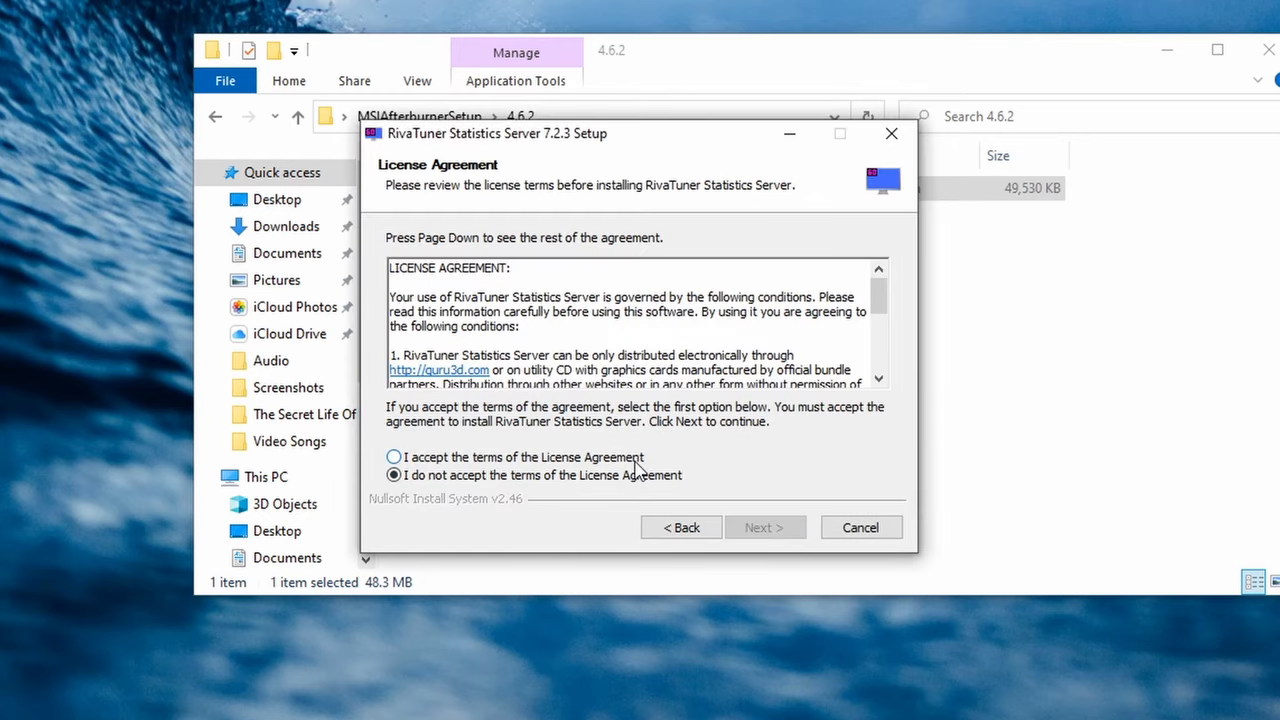
{"action": "left_click", "coordinate": [765, 527]}
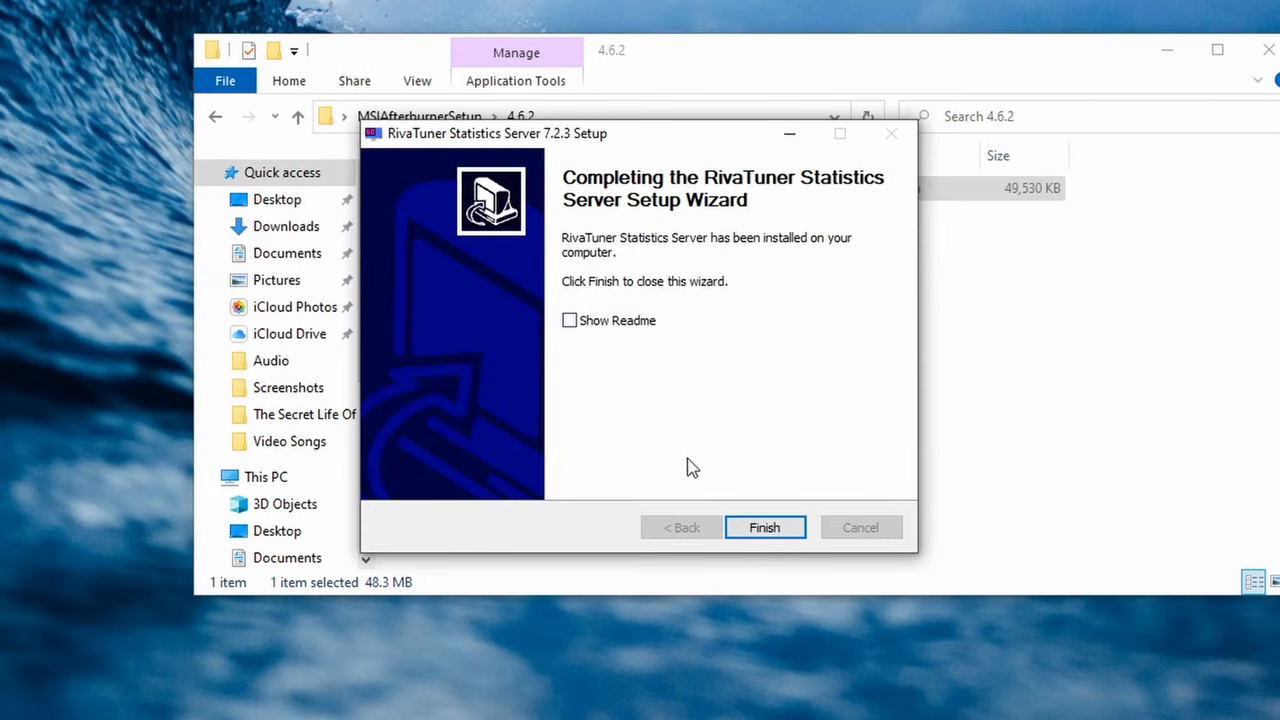
{"action": "left_click", "coordinate": [764, 527]}
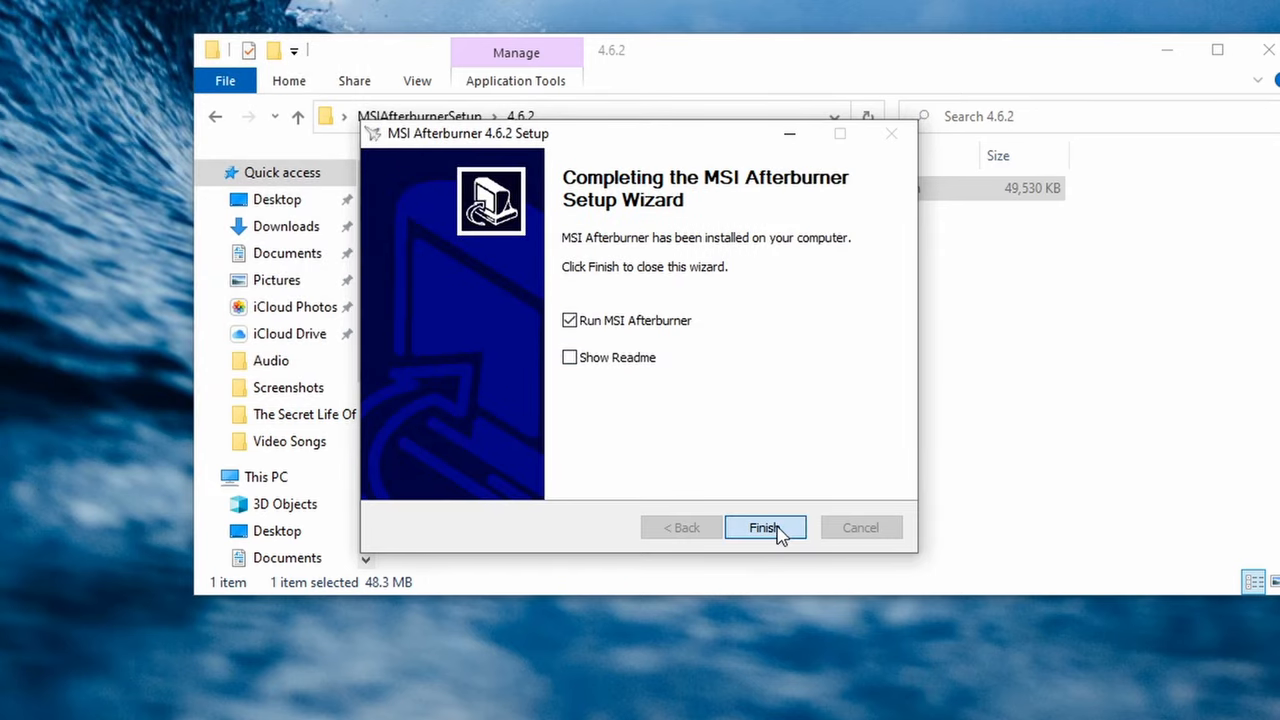
{"action": "left_click", "coordinate": [765, 527]}
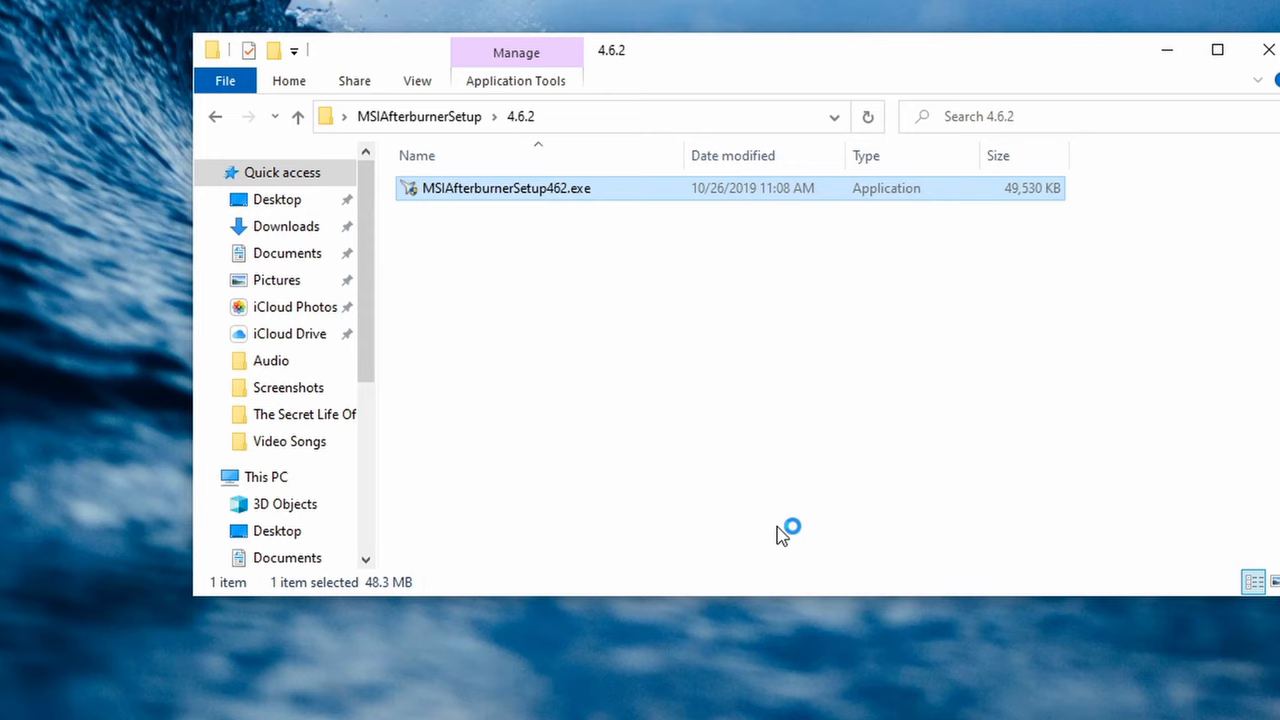
{"action": "double_click", "coordinate": [505, 188]}
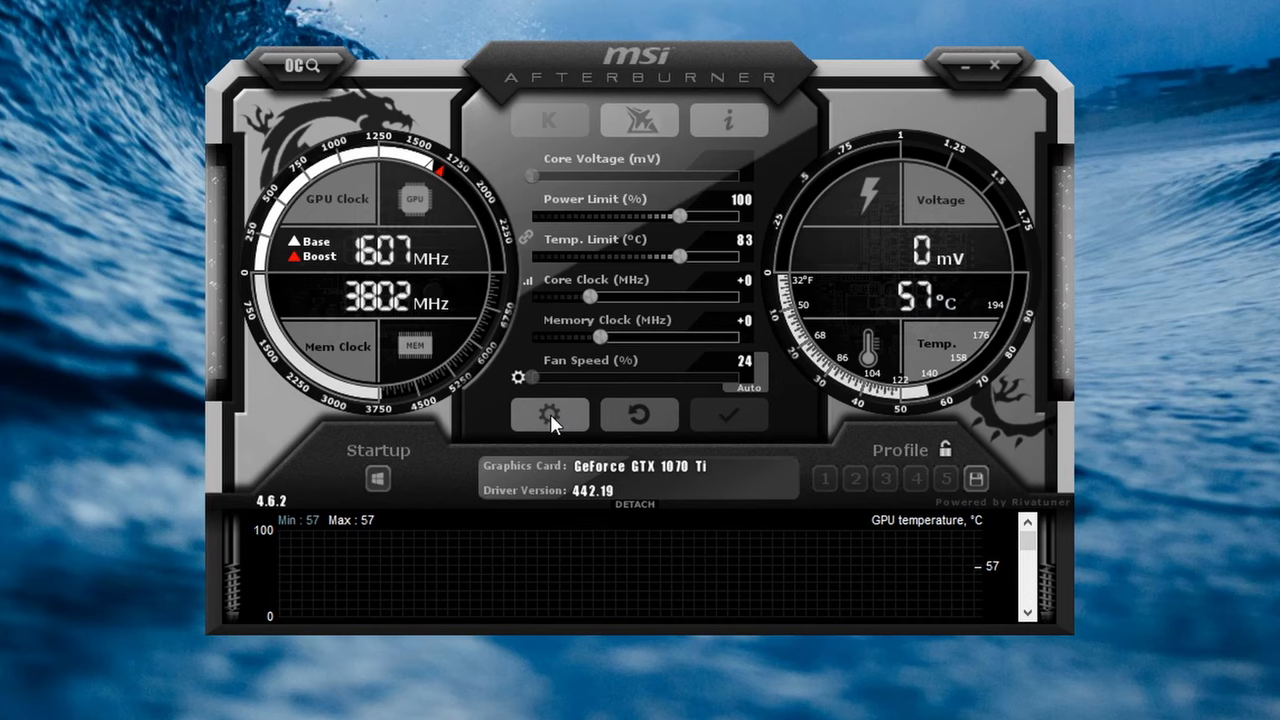
Step: In Settings > Monitoring, enable on-screen display for framerate, CPU usage and GPU usage
{"action": "left_click", "coordinate": [549, 414]}
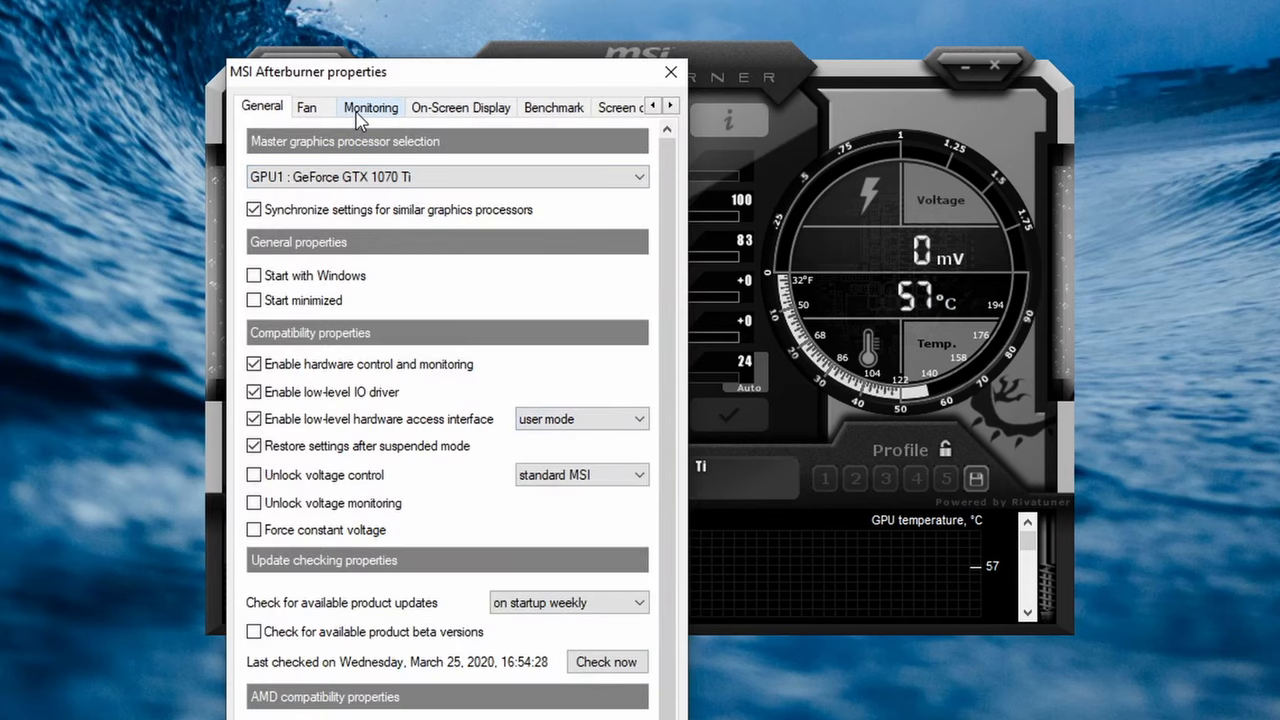
{"action": "left_click", "coordinate": [370, 107]}
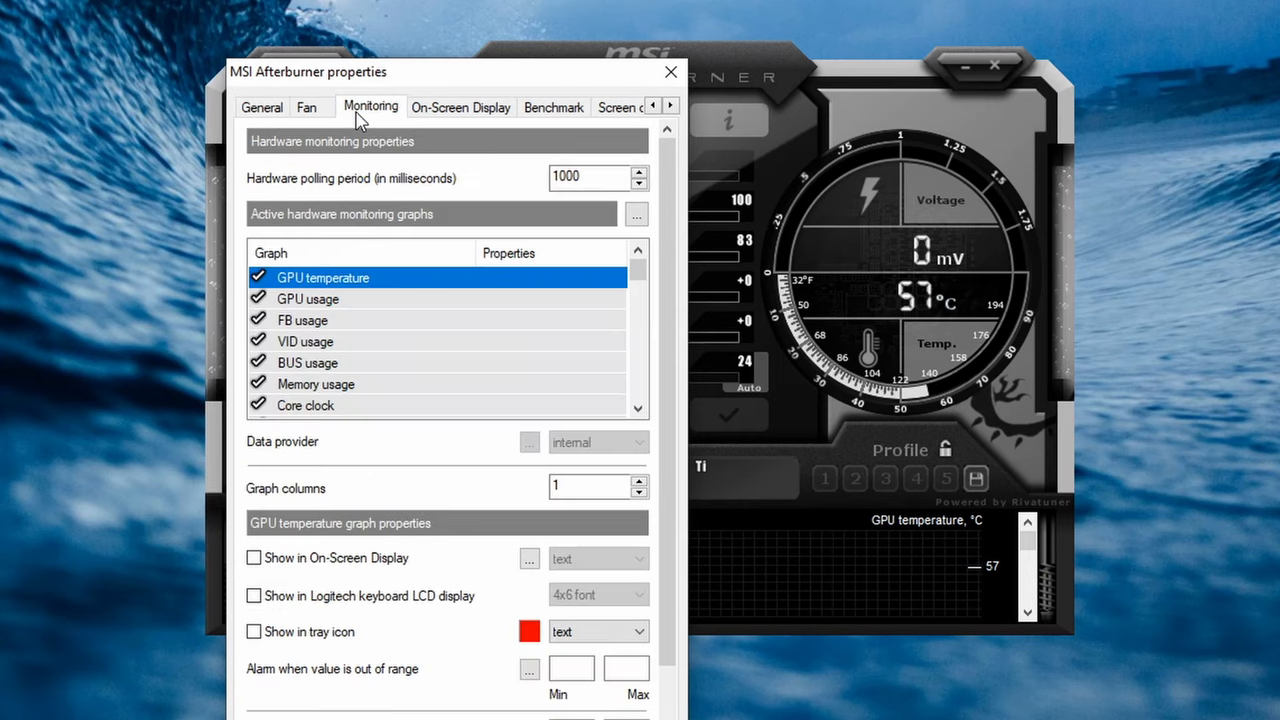
{"action": "scroll", "scroll_direction": "down", "scroll_amount": 3}
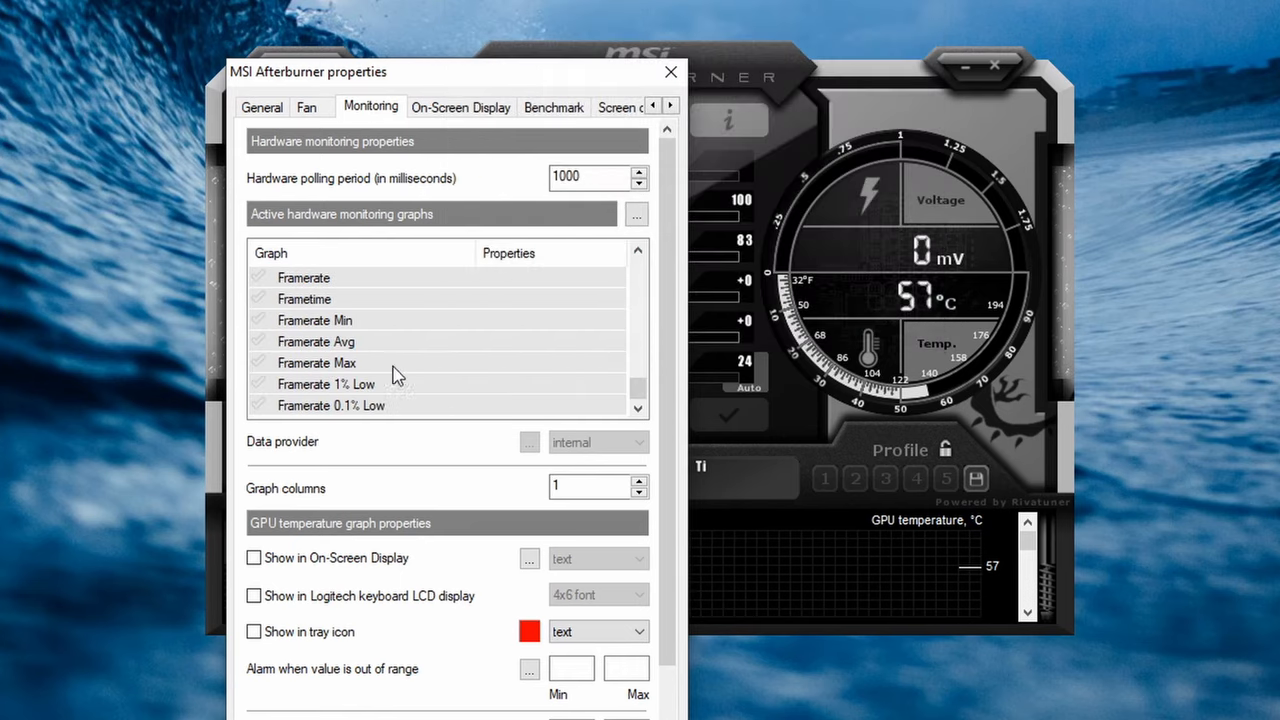
{"action": "left_click", "coordinate": [260, 277]}
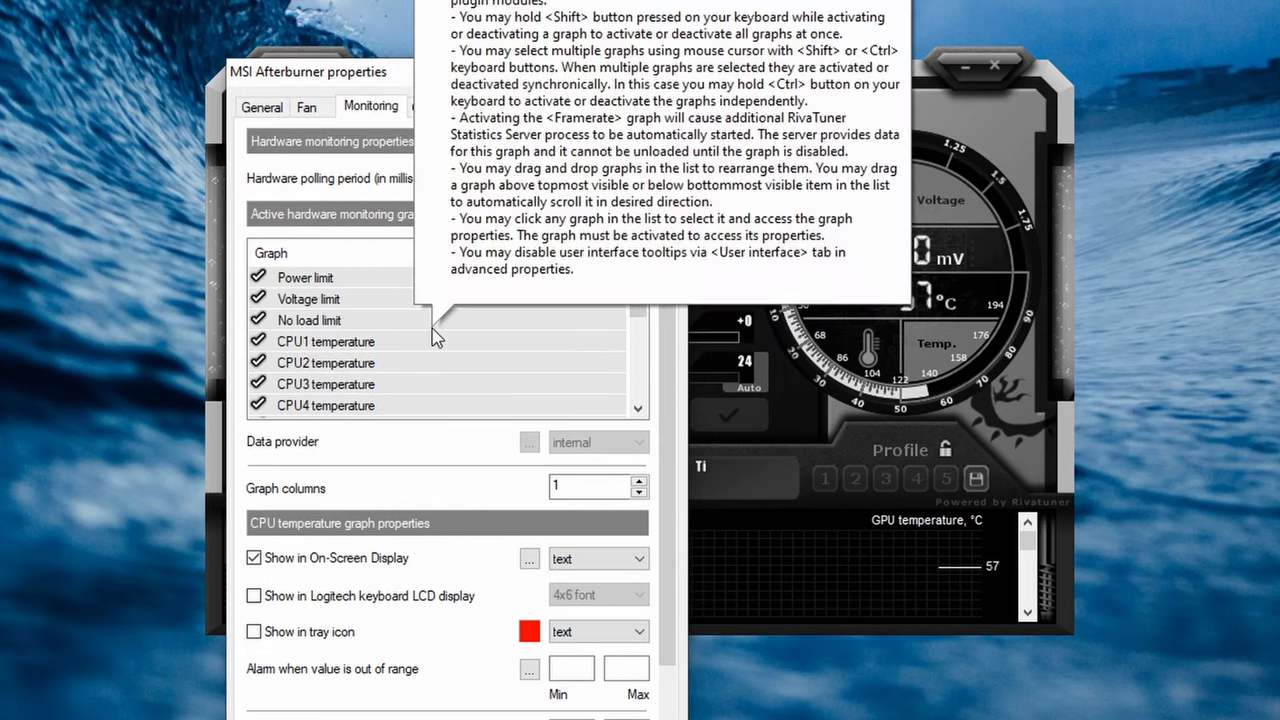
{"action": "scroll", "scroll_direction": "down", "scroll_amount": 3}
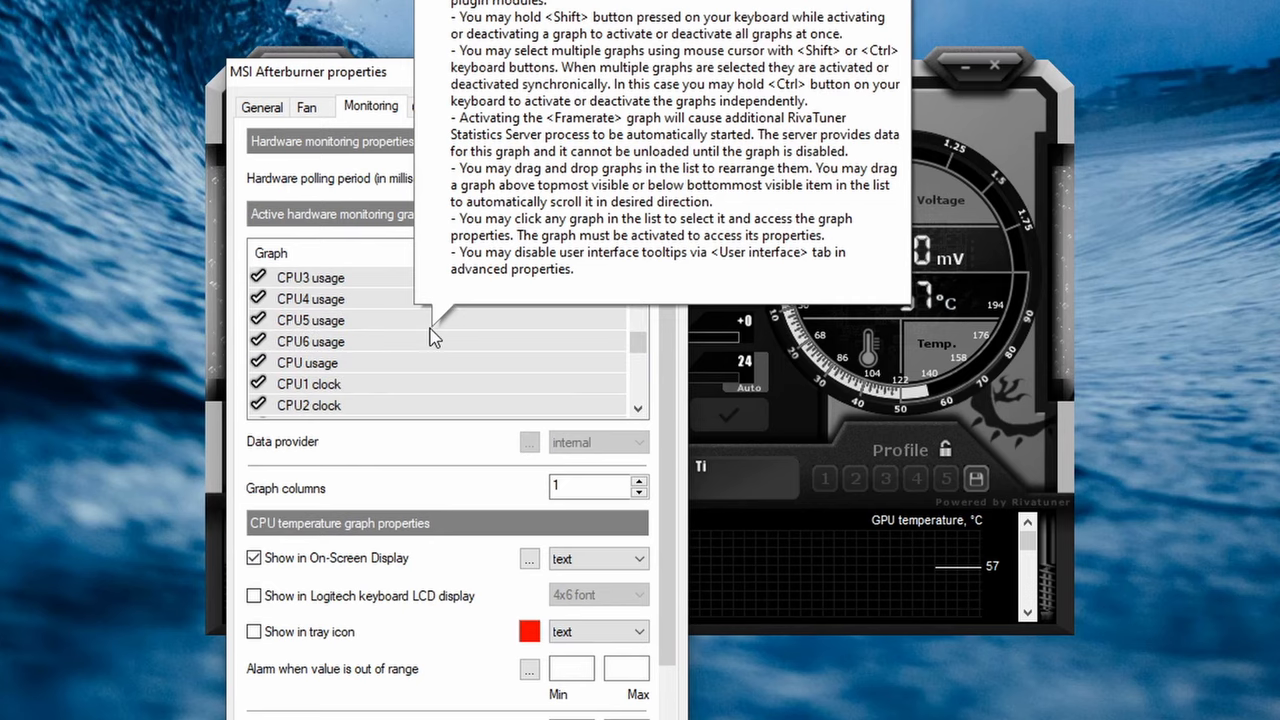
{"action": "left_click", "coordinate": [307, 362]}
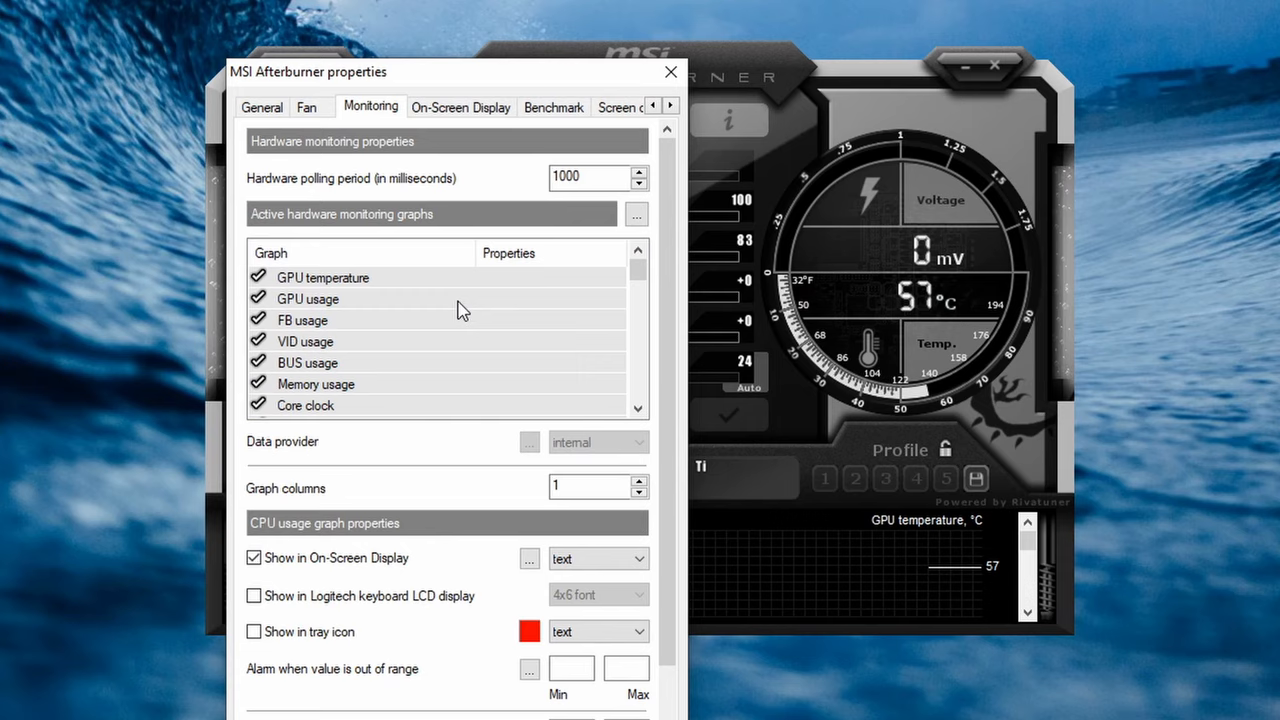
{"action": "left_click", "coordinate": [307, 298]}
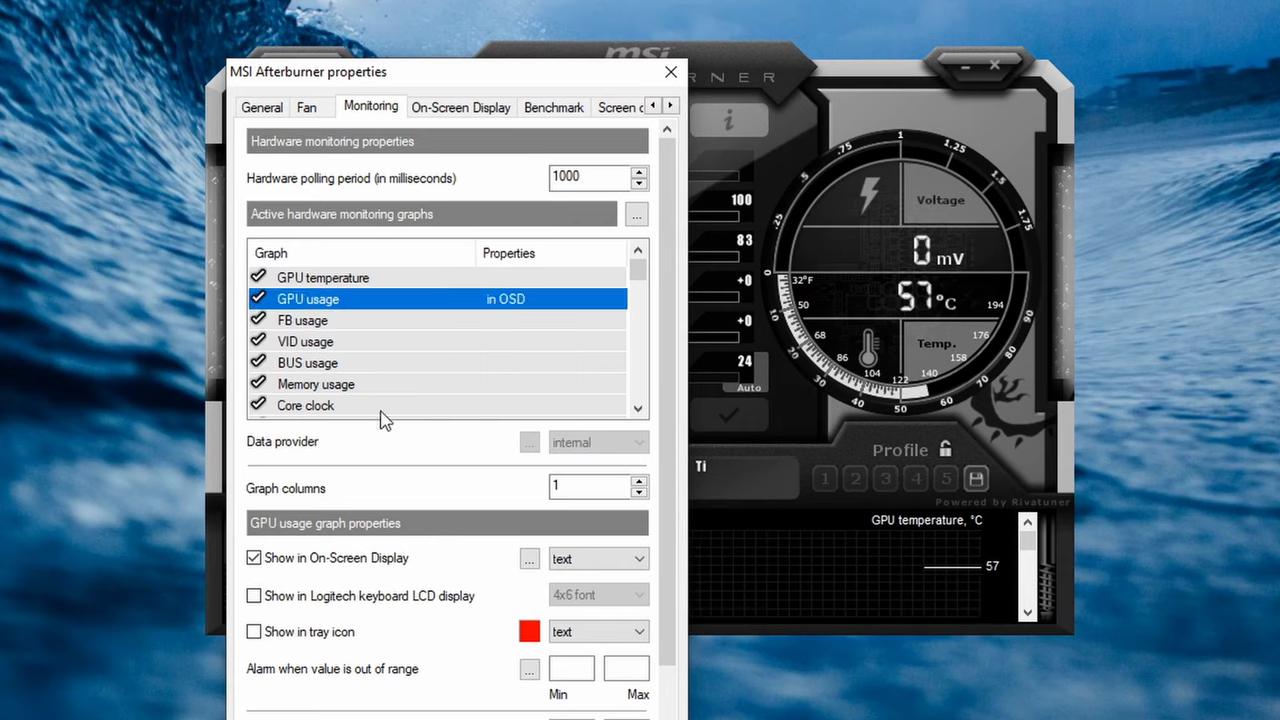
{"action": "left_click", "coordinate": [316, 384]}
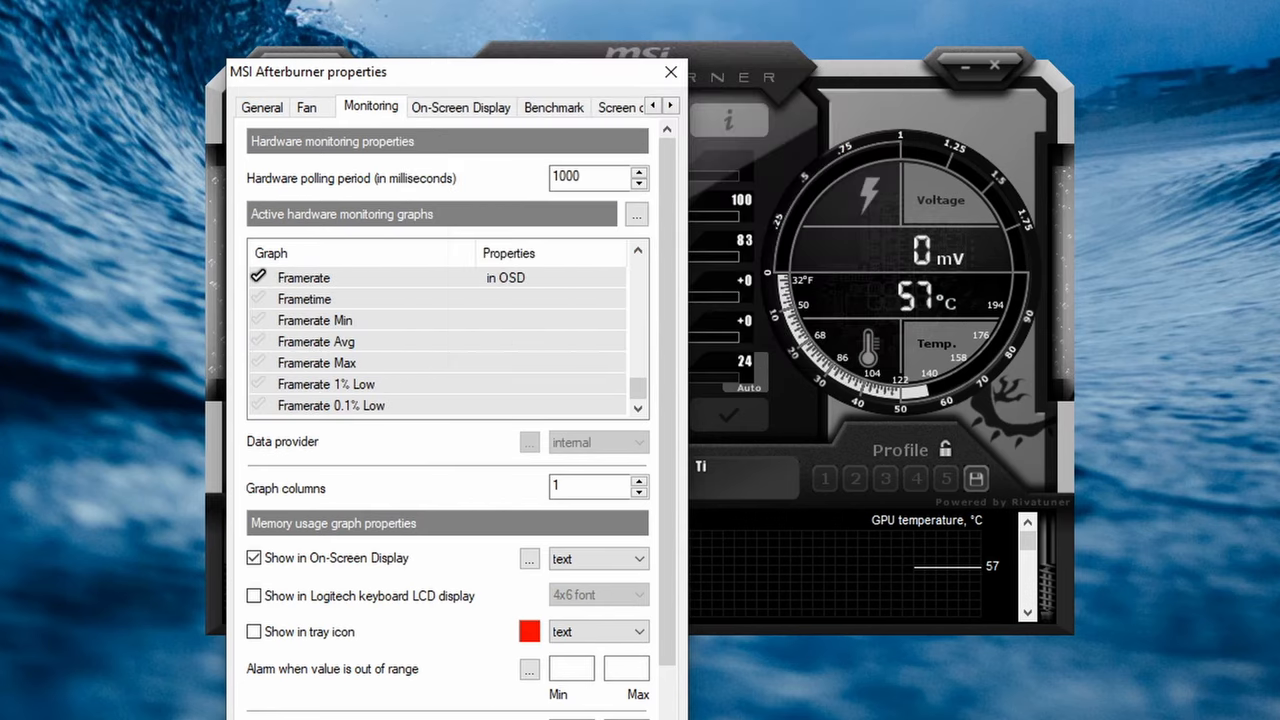
Step: Apply the monitoring changes, dismiss the hooking warning, and save with OK
{"action": "scroll", "scroll_direction": "down", "scroll_amount": 3}
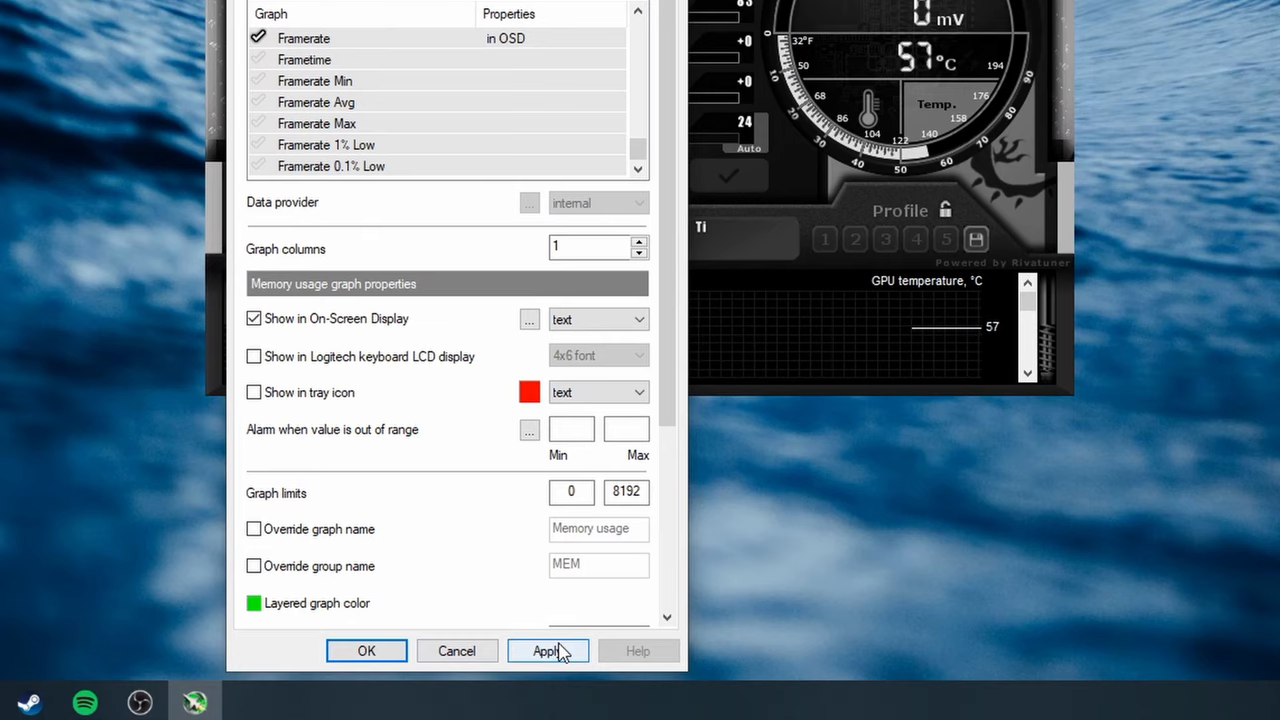
{"action": "left_click", "coordinate": [547, 651]}
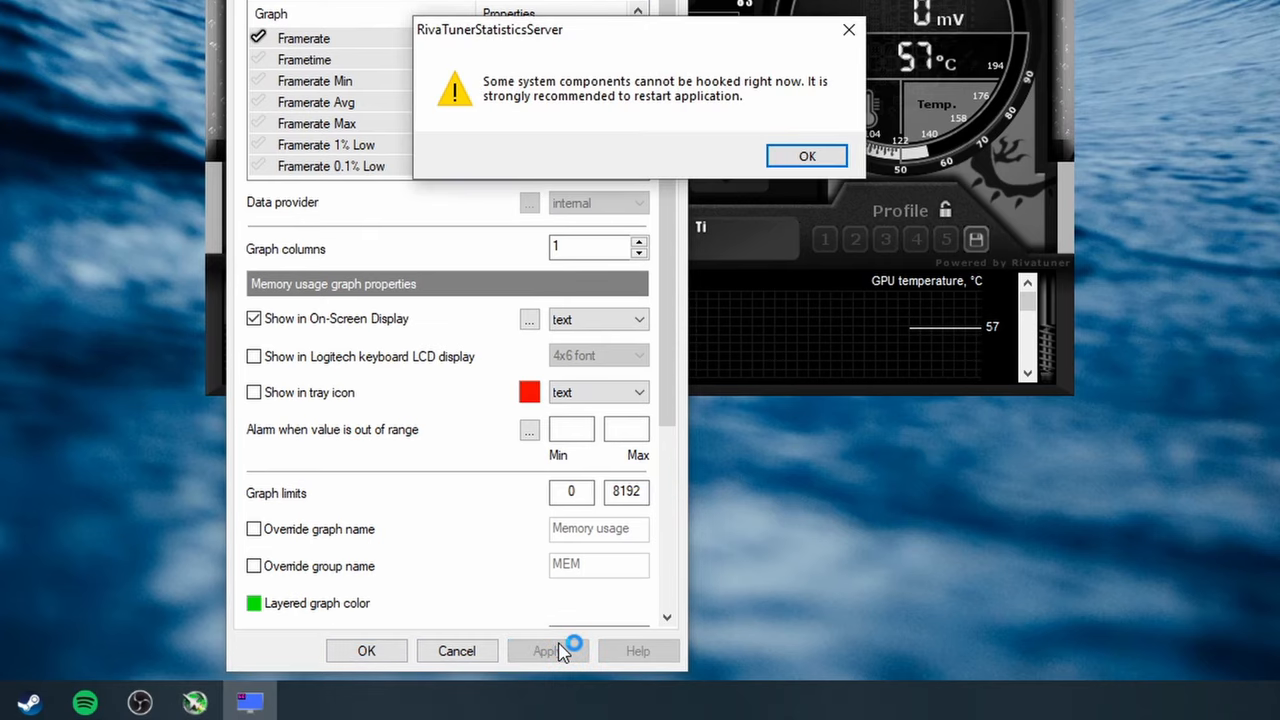
{"action": "left_click", "coordinate": [807, 156]}
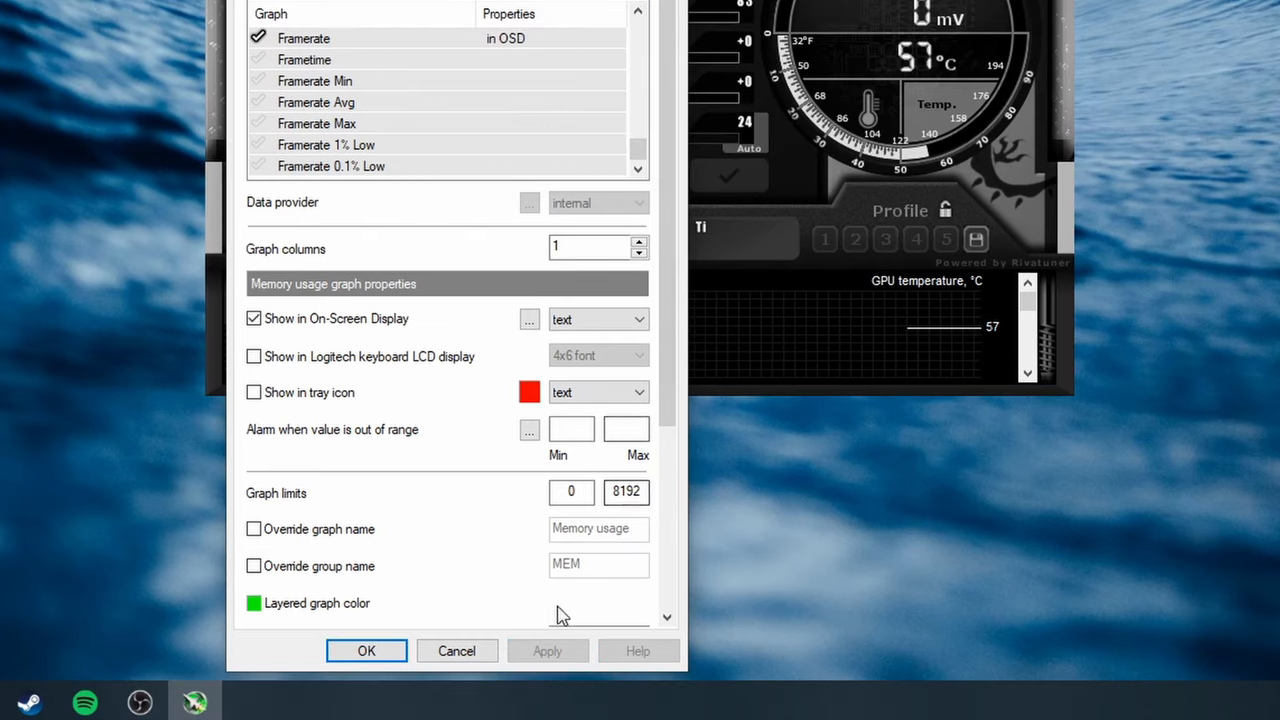
{"action": "left_click", "coordinate": [366, 650]}
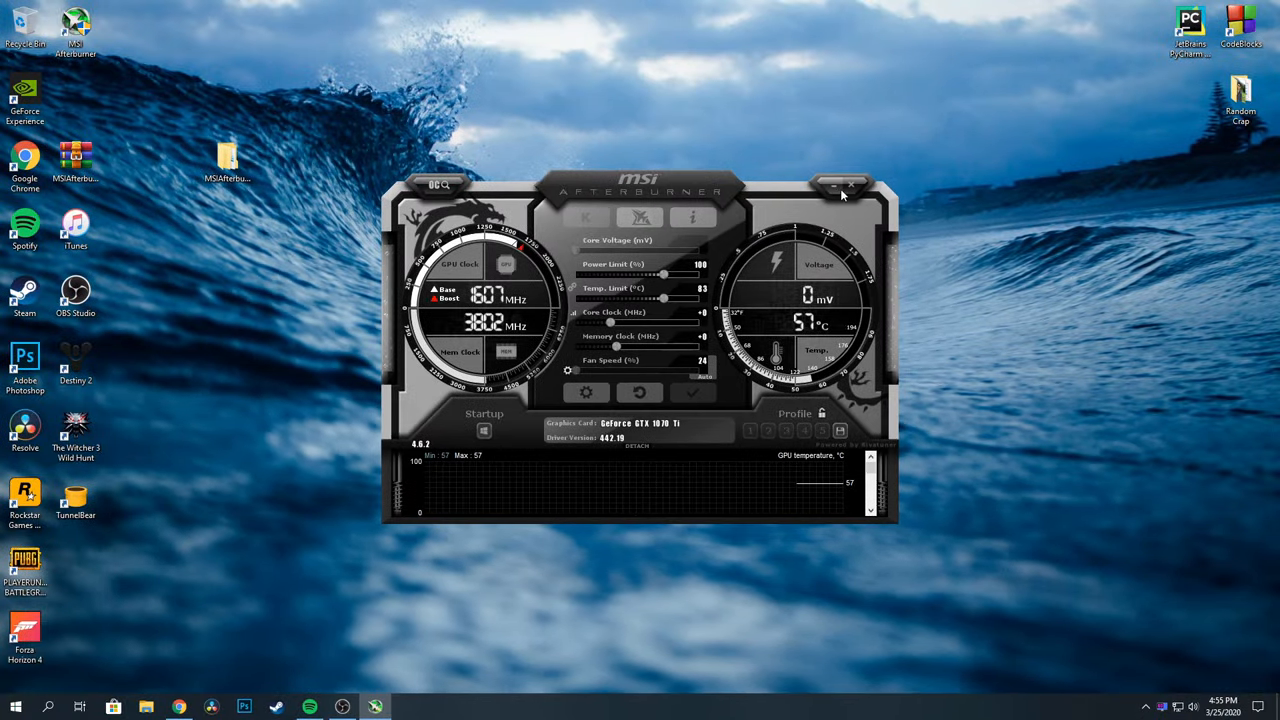
Step: Open RivaTuner from the system tray, switch Show On-Screen Display ON, and dismiss the warning
{"action": "left_click", "coordinate": [843, 182]}
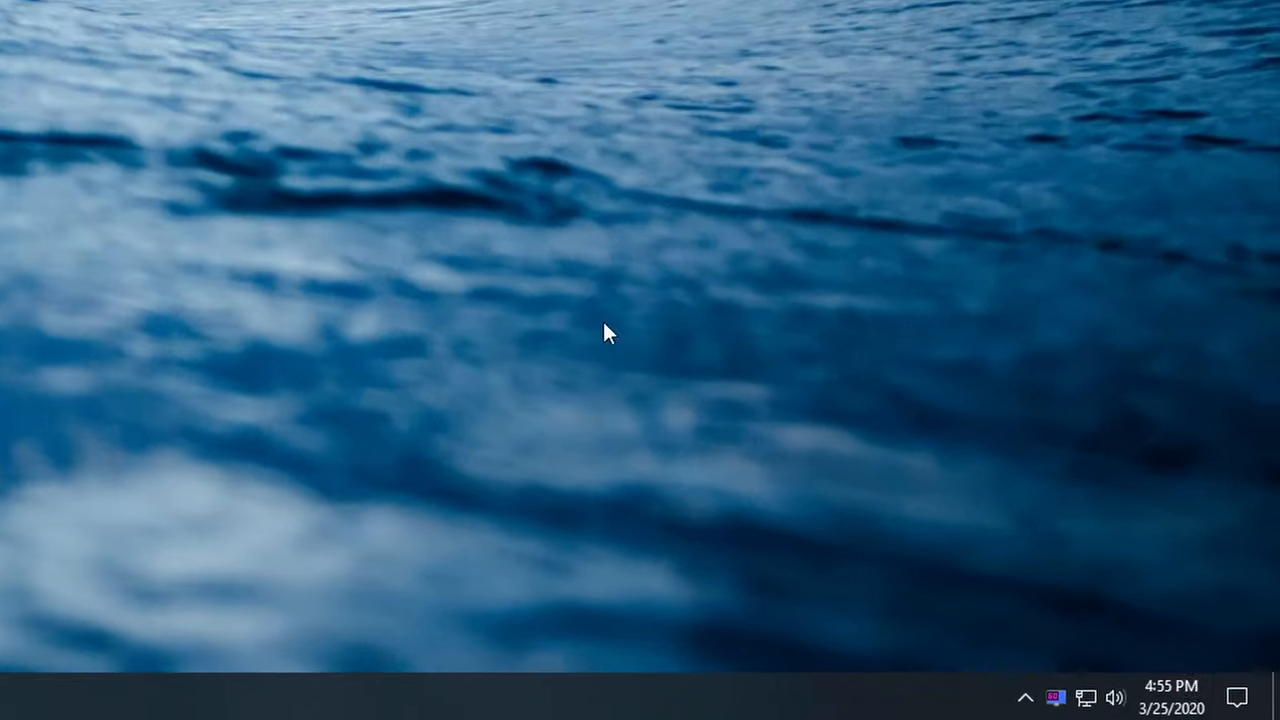
{"action": "left_click", "coordinate": [1025, 697]}
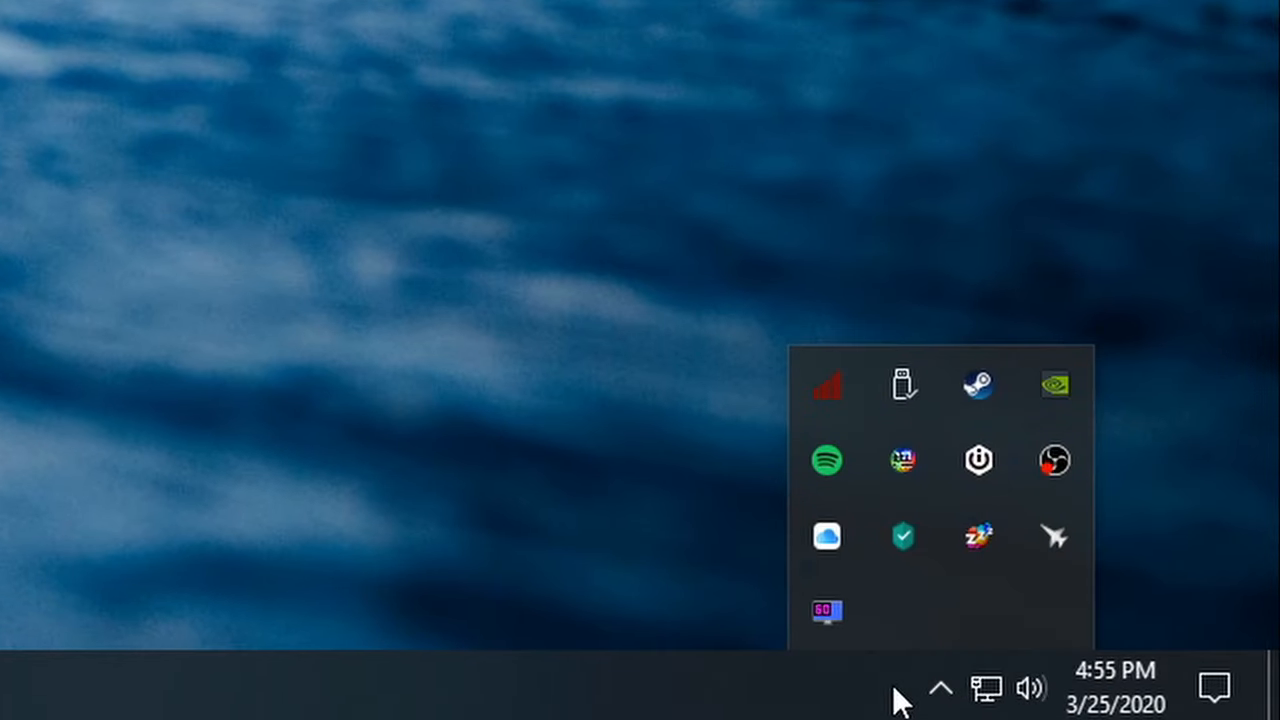
{"action": "mouse_move", "coordinate": [893, 687]}
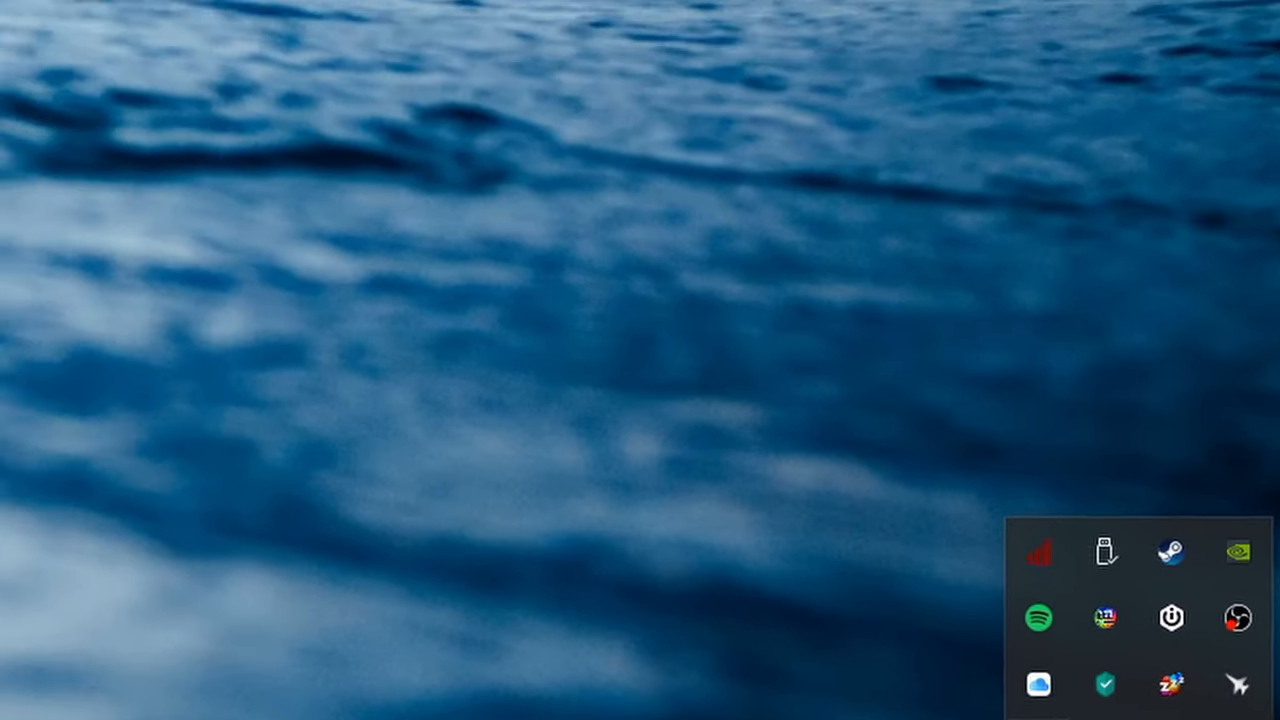
{"action": "left_click", "coordinate": [1171, 617]}
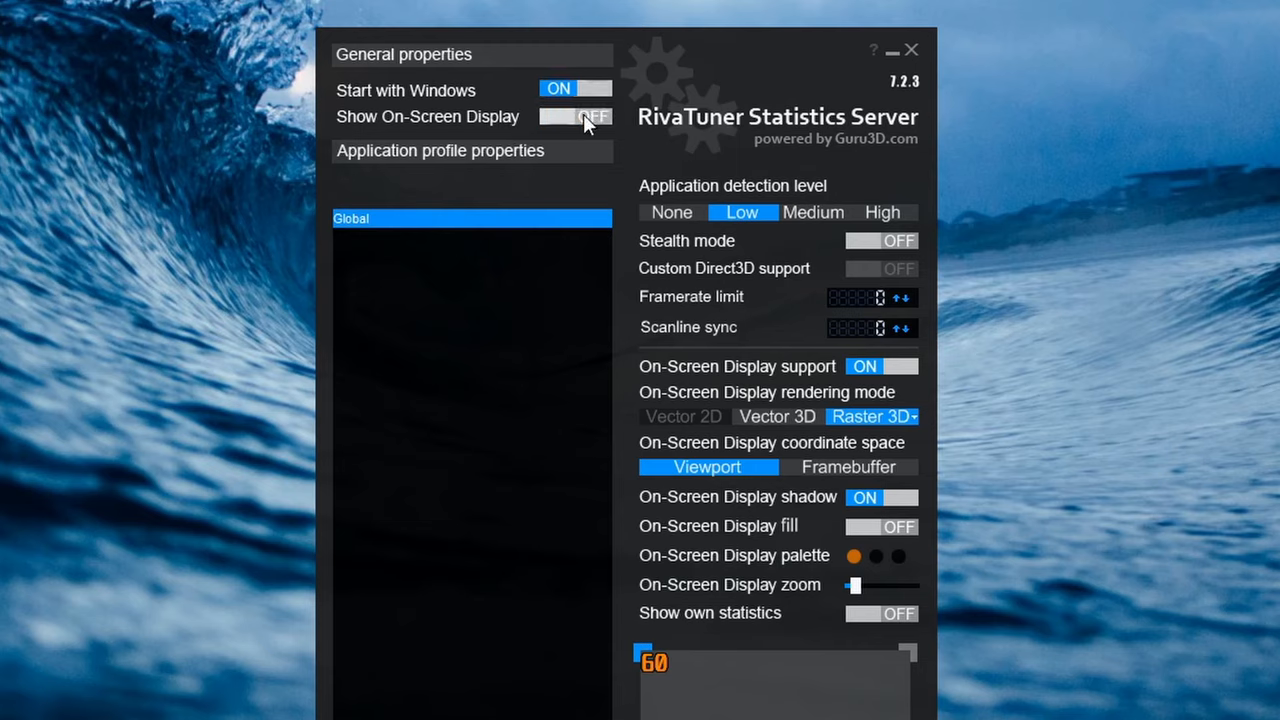
{"action": "left_click", "coordinate": [575, 116]}
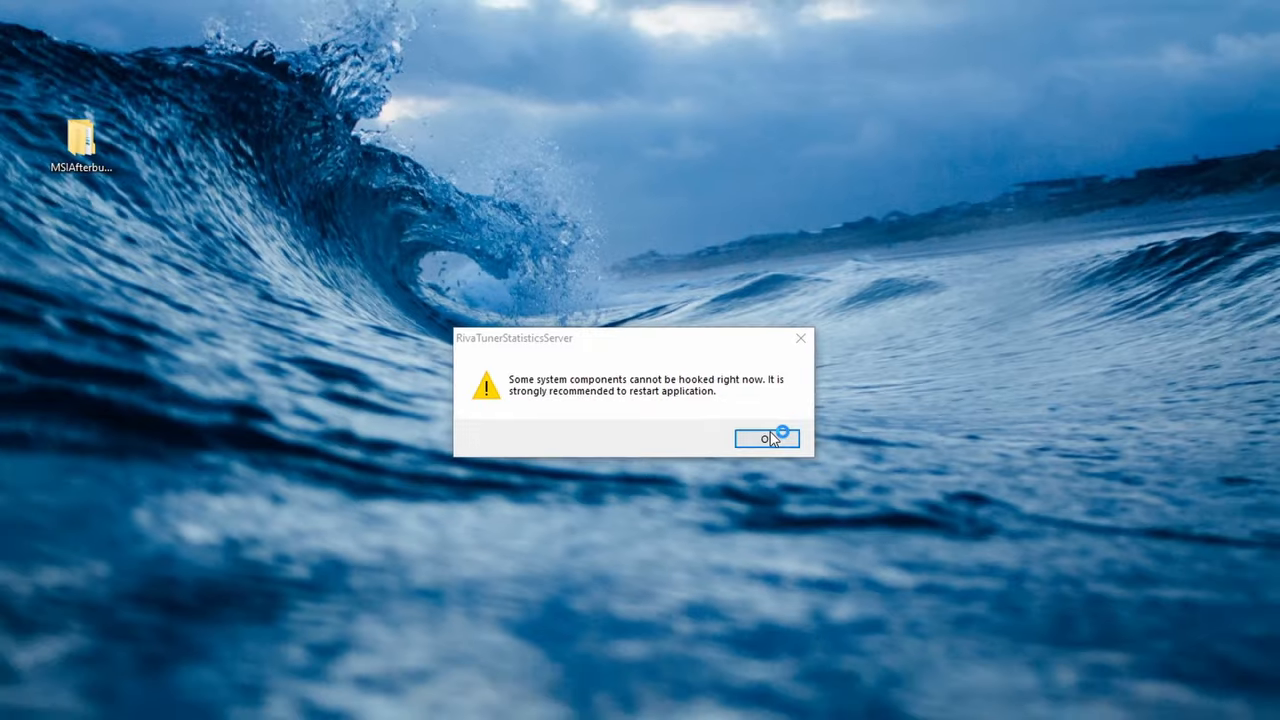
{"action": "left_click", "coordinate": [767, 438]}
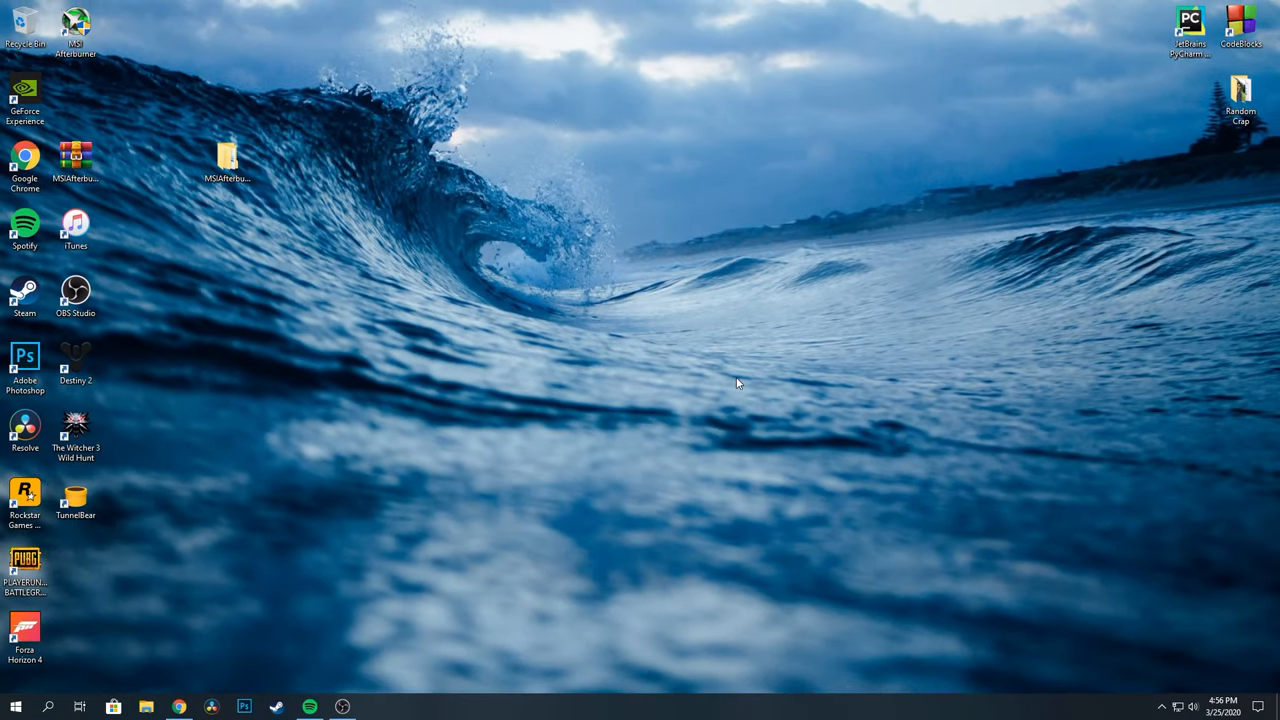
{"action": "left_click", "coordinate": [75, 428]}
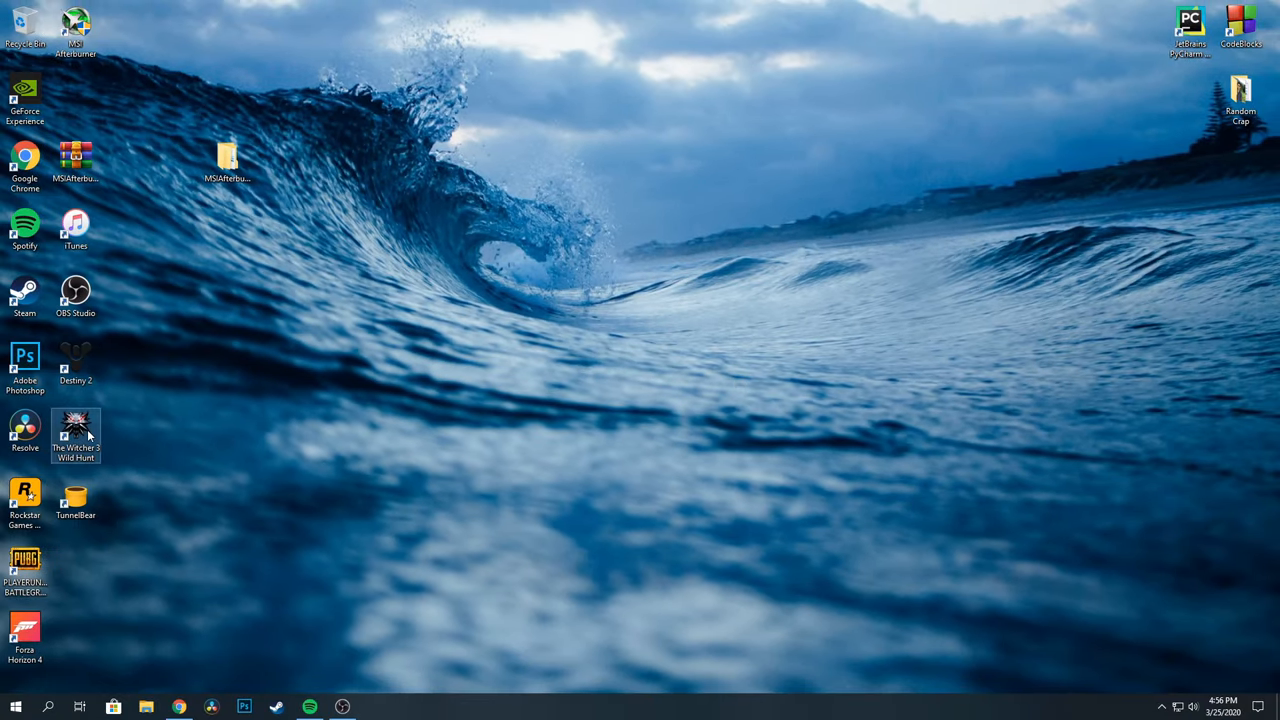